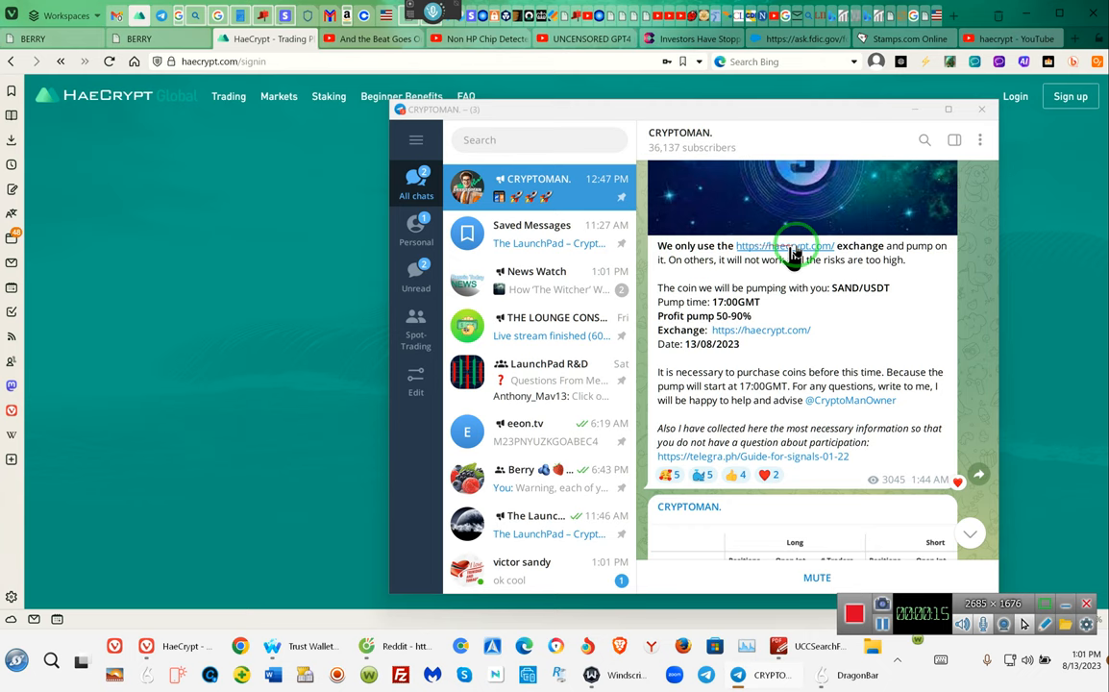
{"action": "mouse_move", "coordinate": [711, 248]}
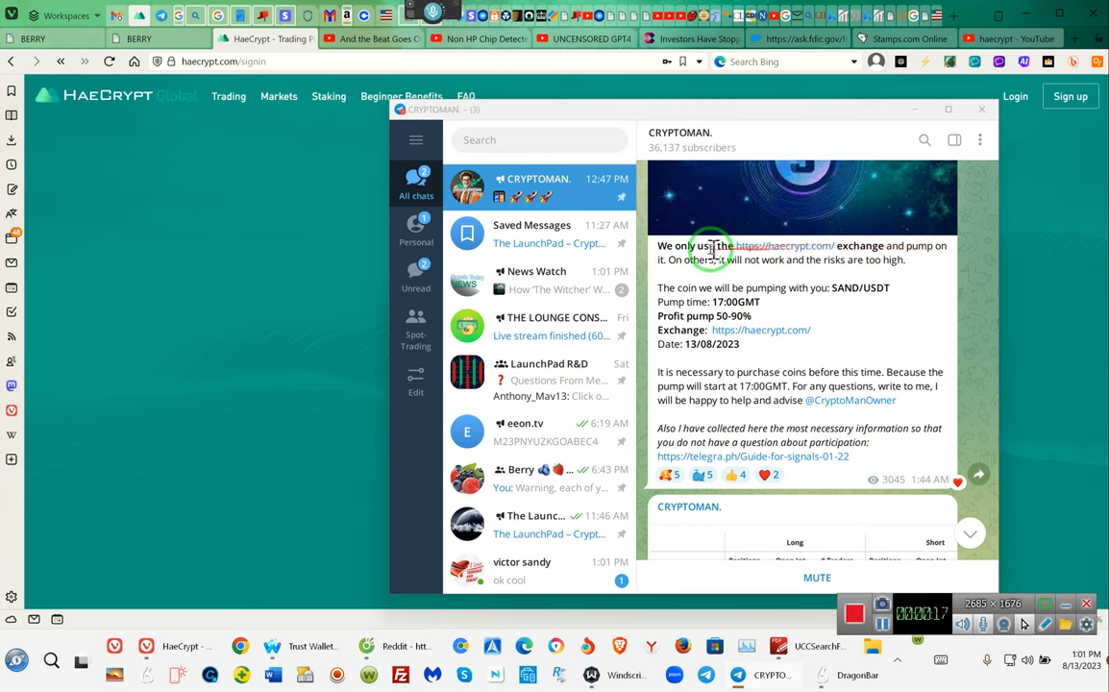
{"action": "mouse_move", "coordinate": [755, 259]}
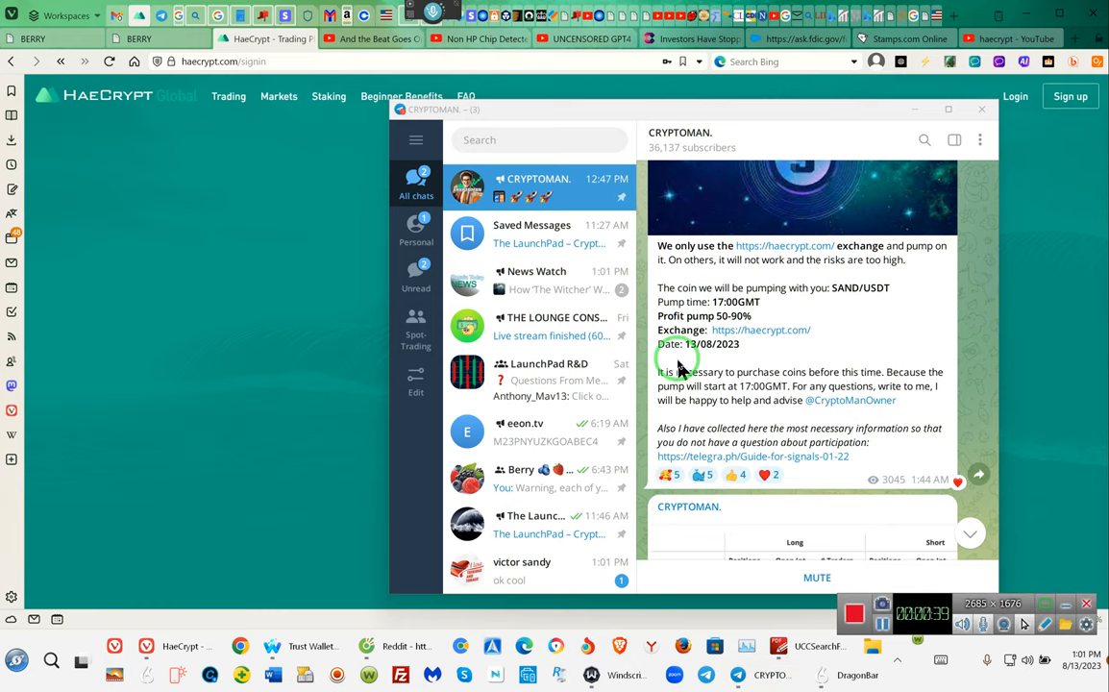
{"action": "mouse_move", "coordinate": [879, 384]}
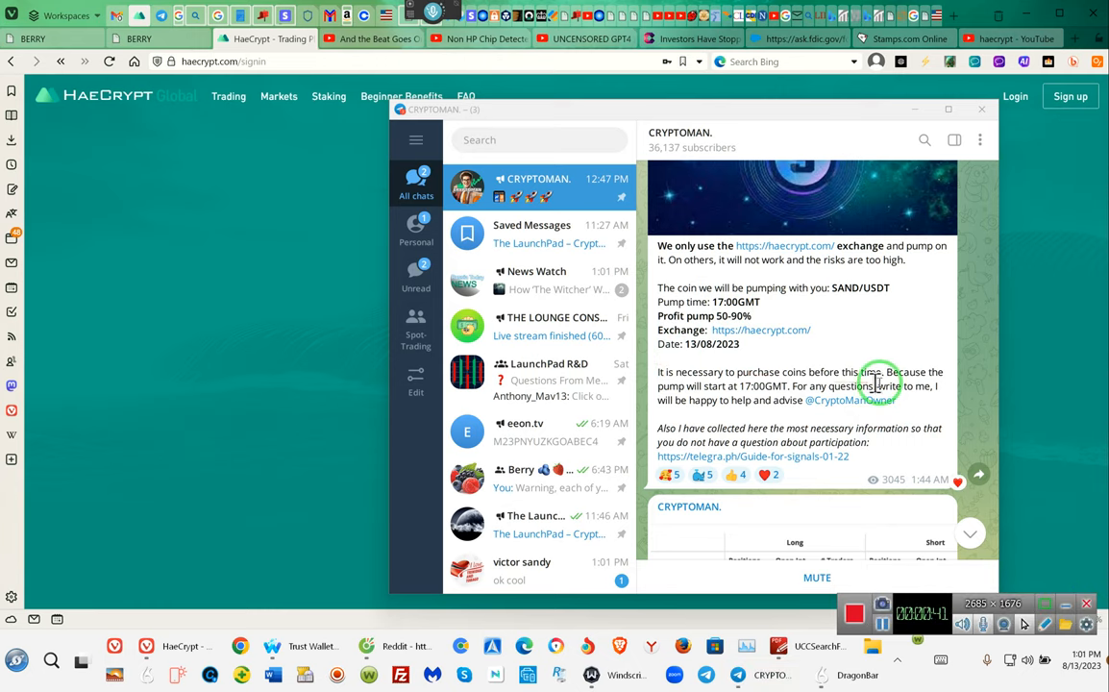
{"action": "mouse_move", "coordinate": [769, 389]}
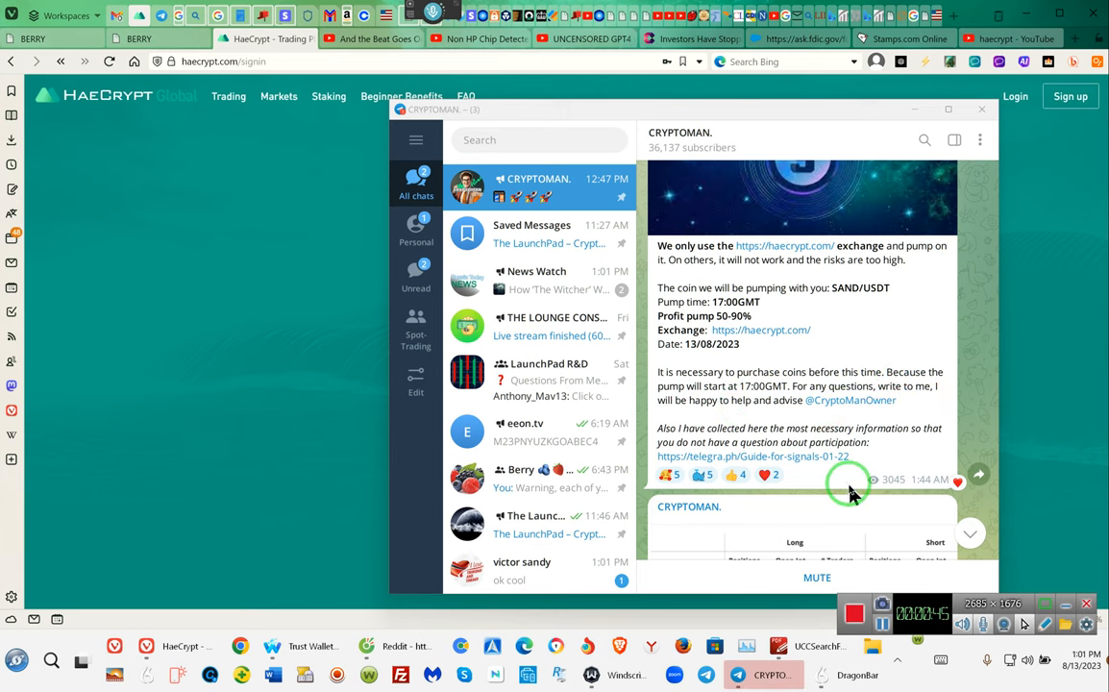
{"action": "mouse_move", "coordinate": [983, 361]}
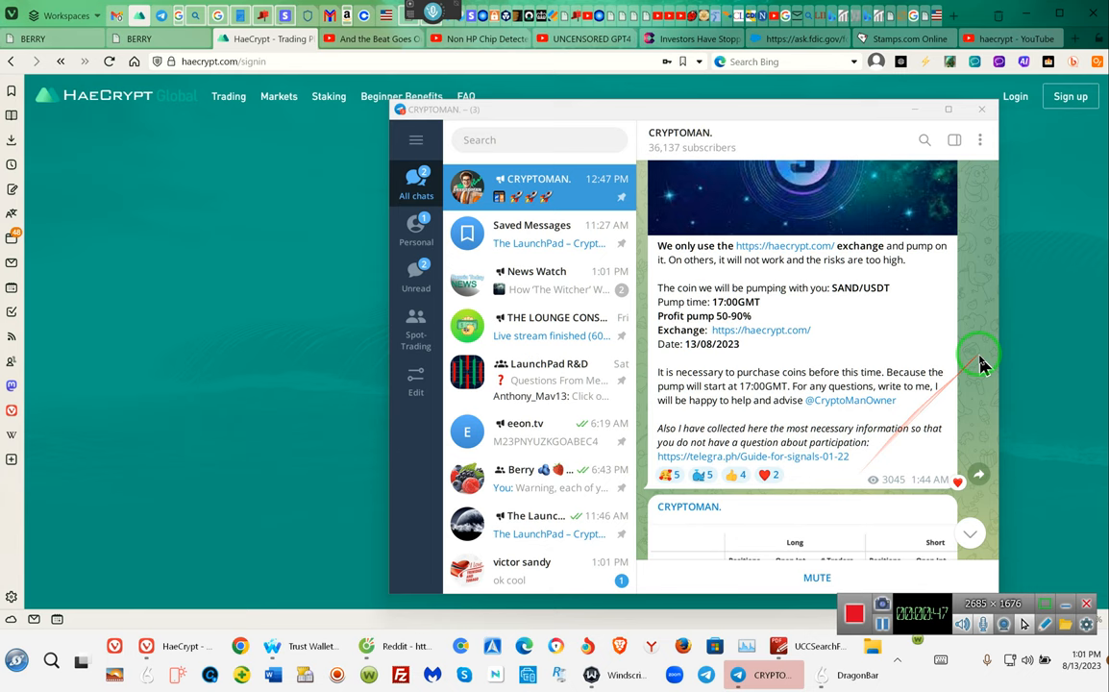
Scroll the CRYPTOMAN. feed back to the August 10 ICX/USDT 'Pump start! Wait for my signal' chart
{"action": "scroll", "scroll_direction": "down", "scroll_amount": 3}
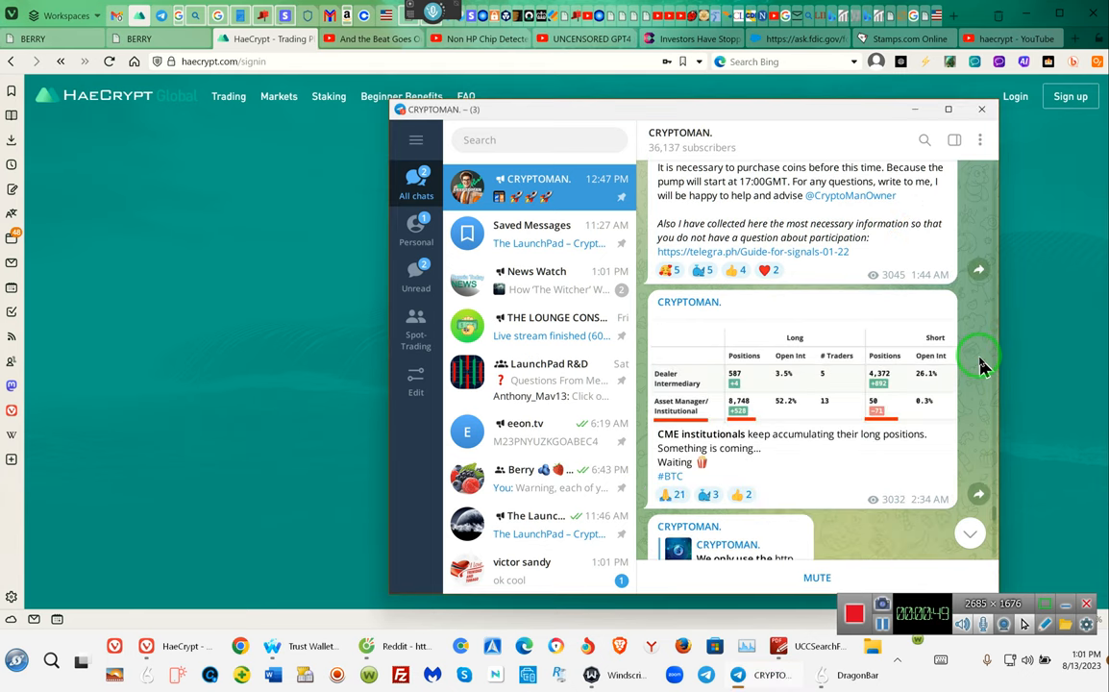
{"action": "scroll", "scroll_direction": "down", "scroll_amount": 3}
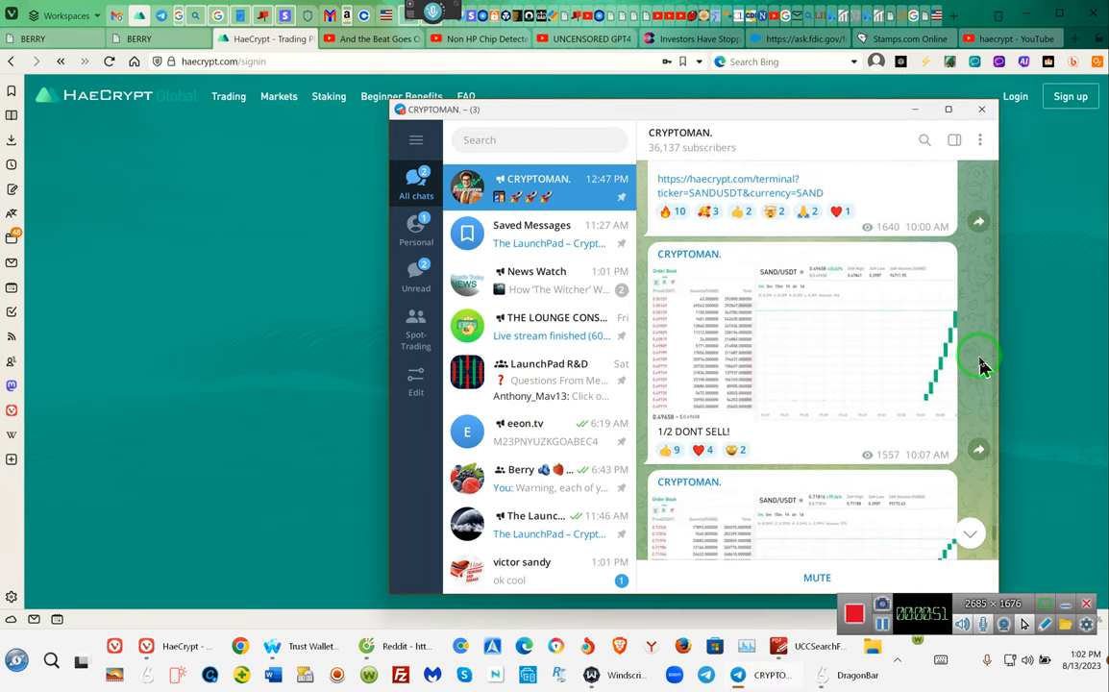
{"action": "scroll", "scroll_direction": "down", "scroll_amount": 3}
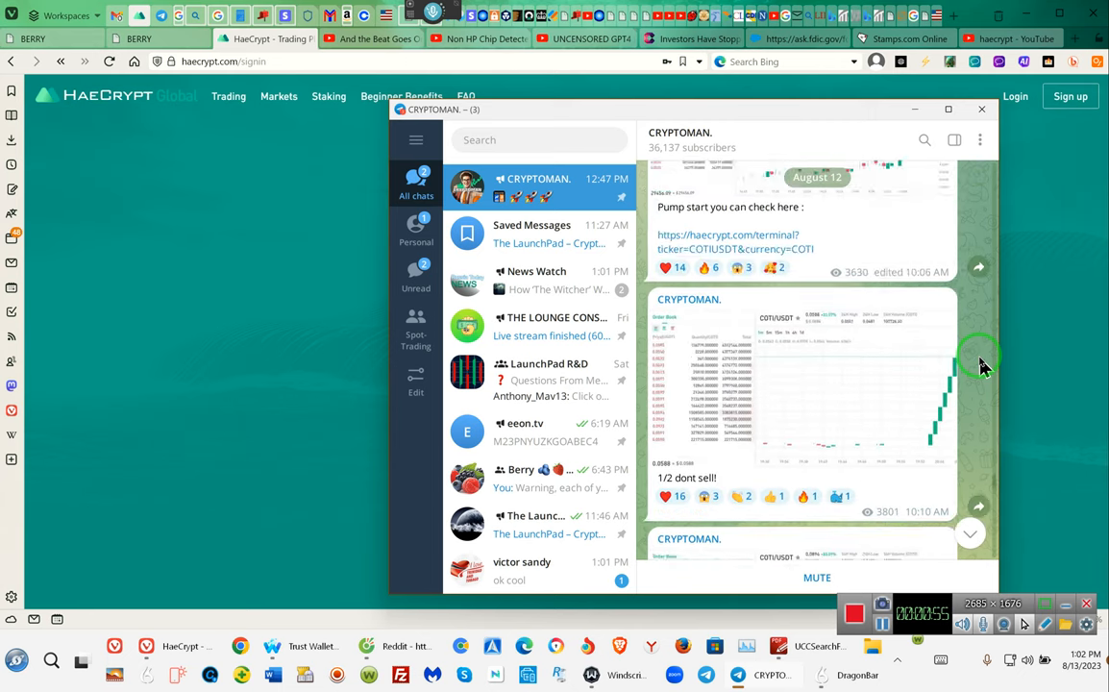
{"action": "scroll", "scroll_direction": "down", "scroll_amount": 3}
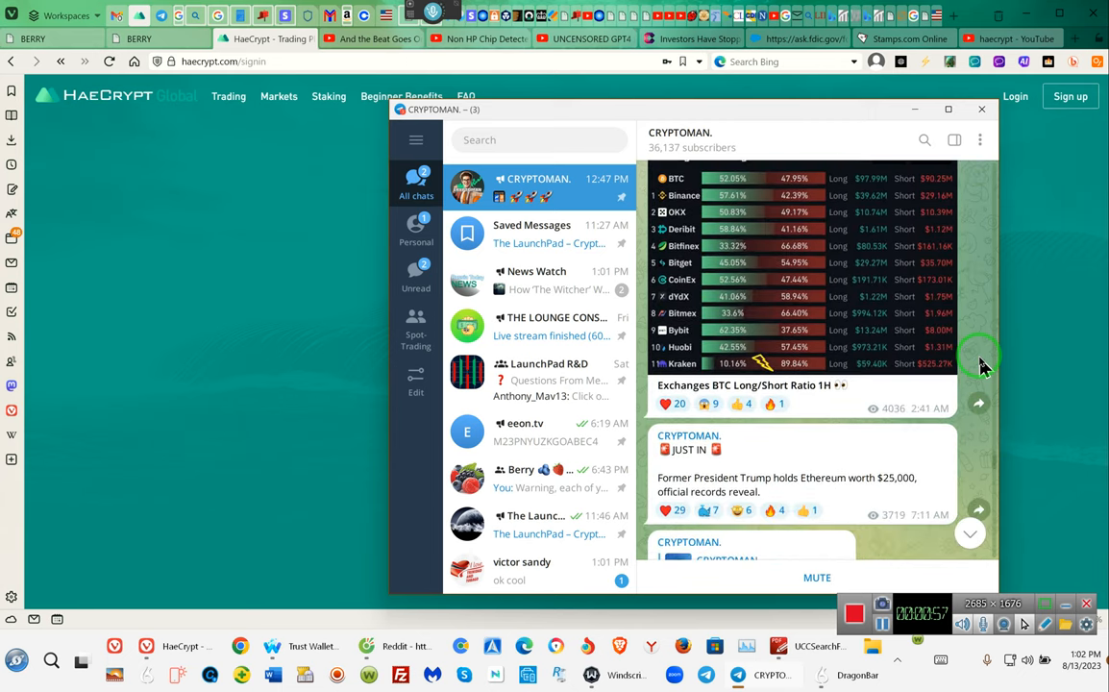
{"action": "scroll", "scroll_direction": "down", "scroll_amount": 3}
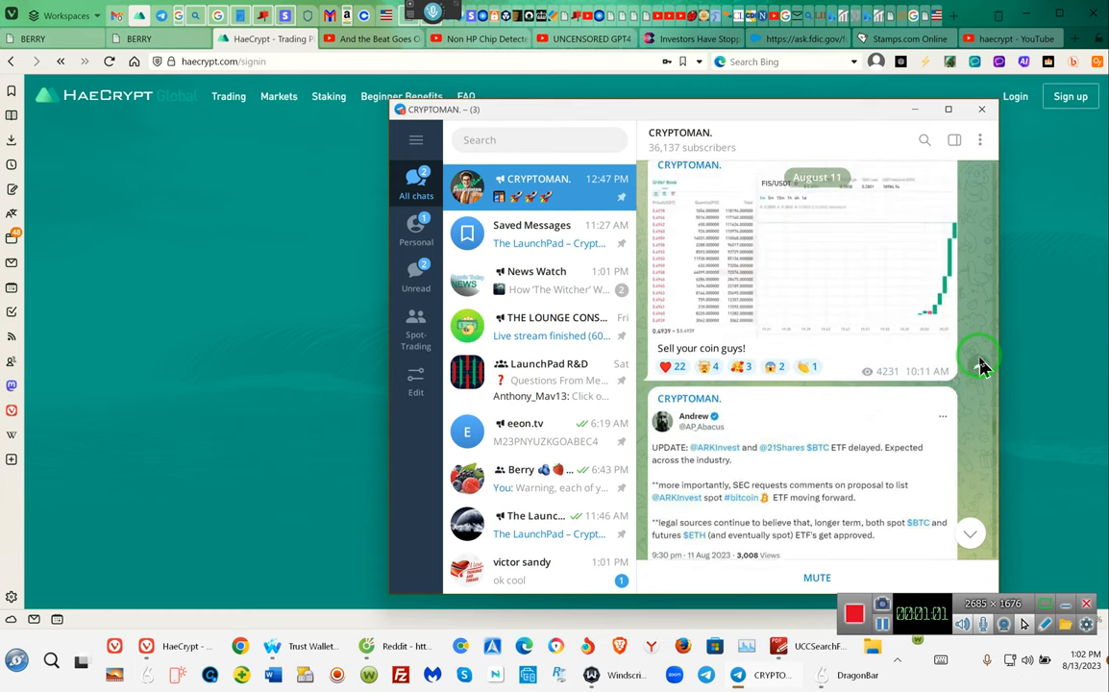
{"action": "scroll", "scroll_direction": "down", "scroll_amount": 3}
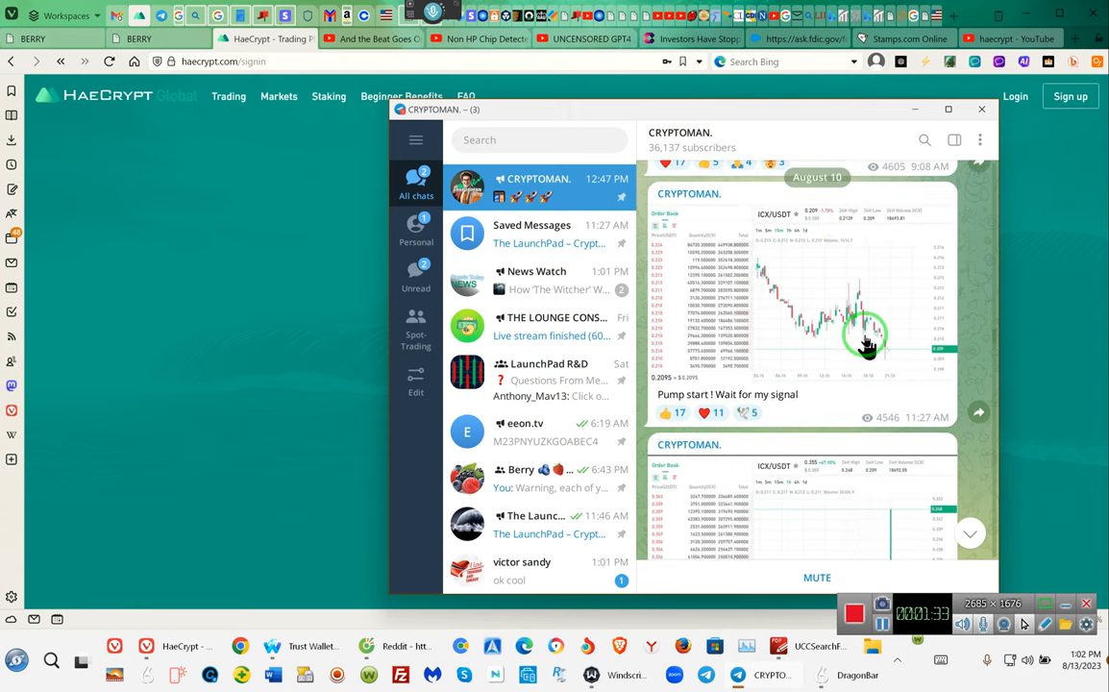
Scroll past August 9 to the August 8 KAVA/USDT VIP pump chart marked '1/2 dont sell'
{"action": "scroll", "scroll_direction": "down", "scroll_amount": 3}
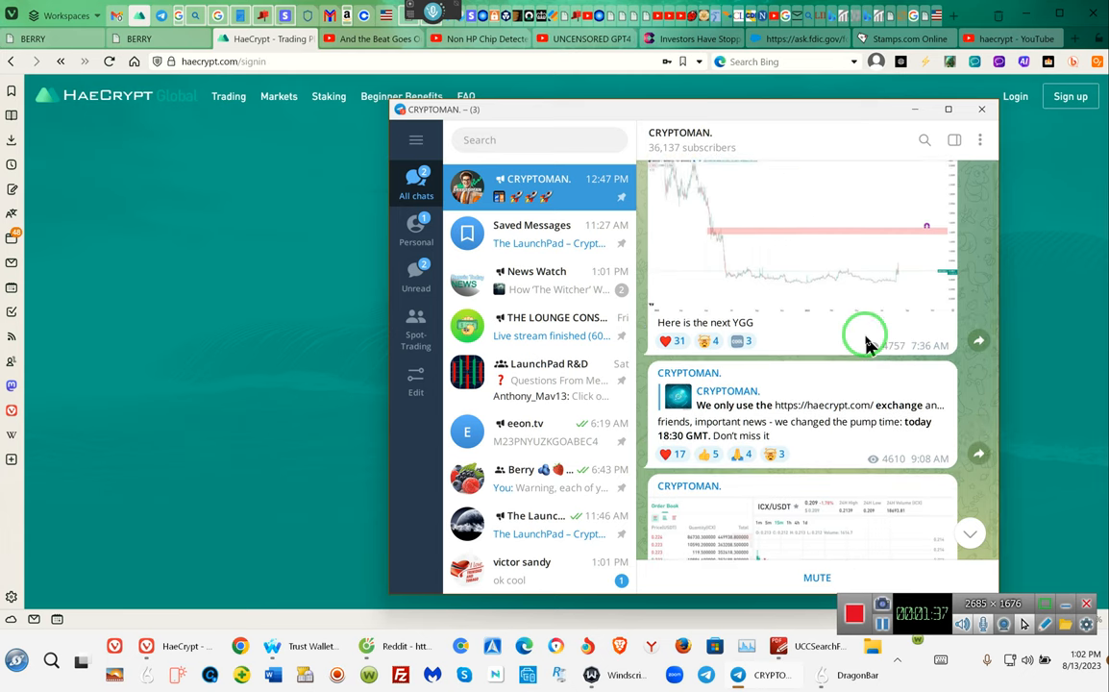
{"action": "scroll", "scroll_direction": "up", "scroll_amount": 3}
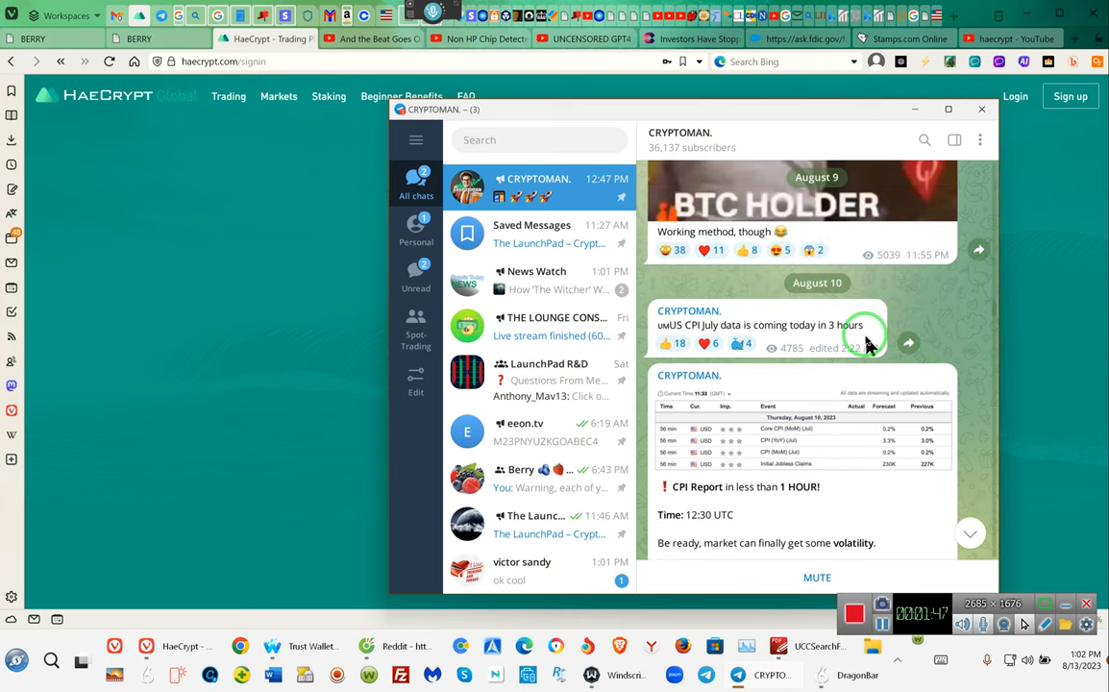
{"action": "scroll", "scroll_direction": "down", "scroll_amount": 3}
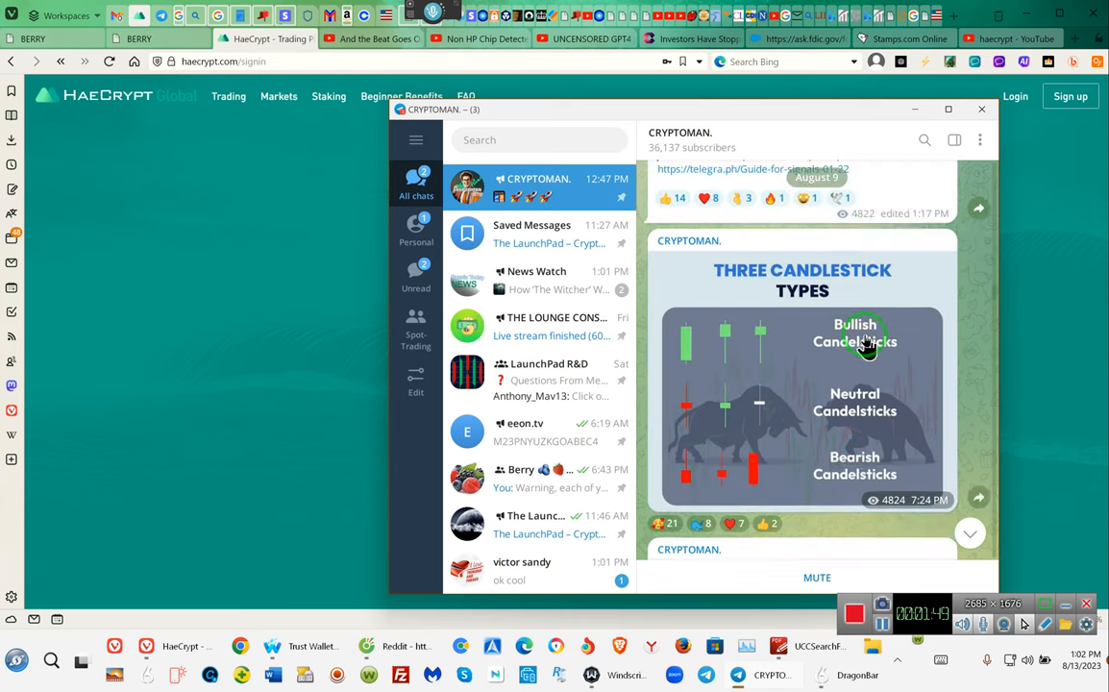
{"action": "scroll", "scroll_direction": "down", "scroll_amount": 3}
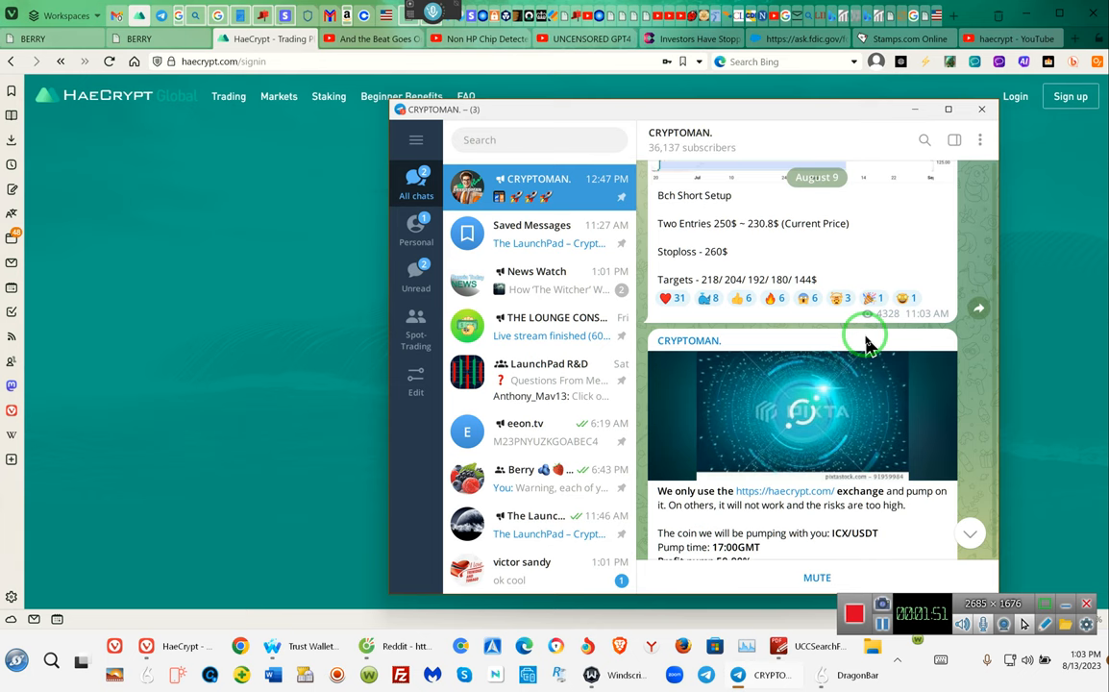
{"action": "scroll", "scroll_direction": "down", "scroll_amount": 3}
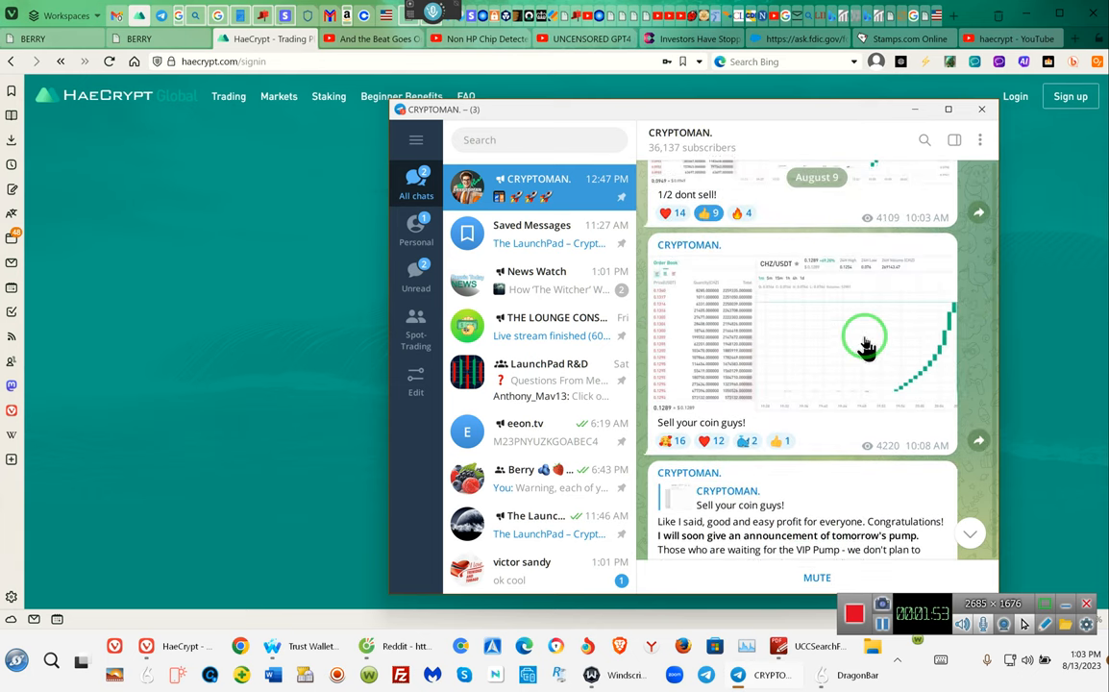
{"action": "scroll", "scroll_direction": "down", "scroll_amount": 3}
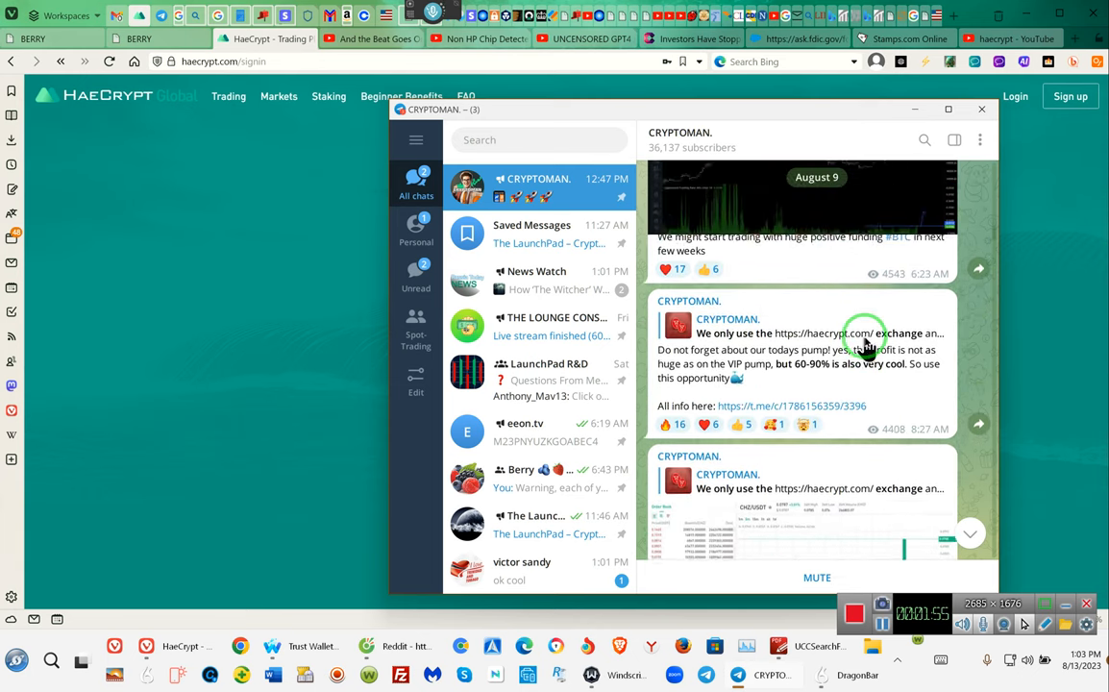
{"action": "scroll", "scroll_direction": "down", "scroll_amount": 3}
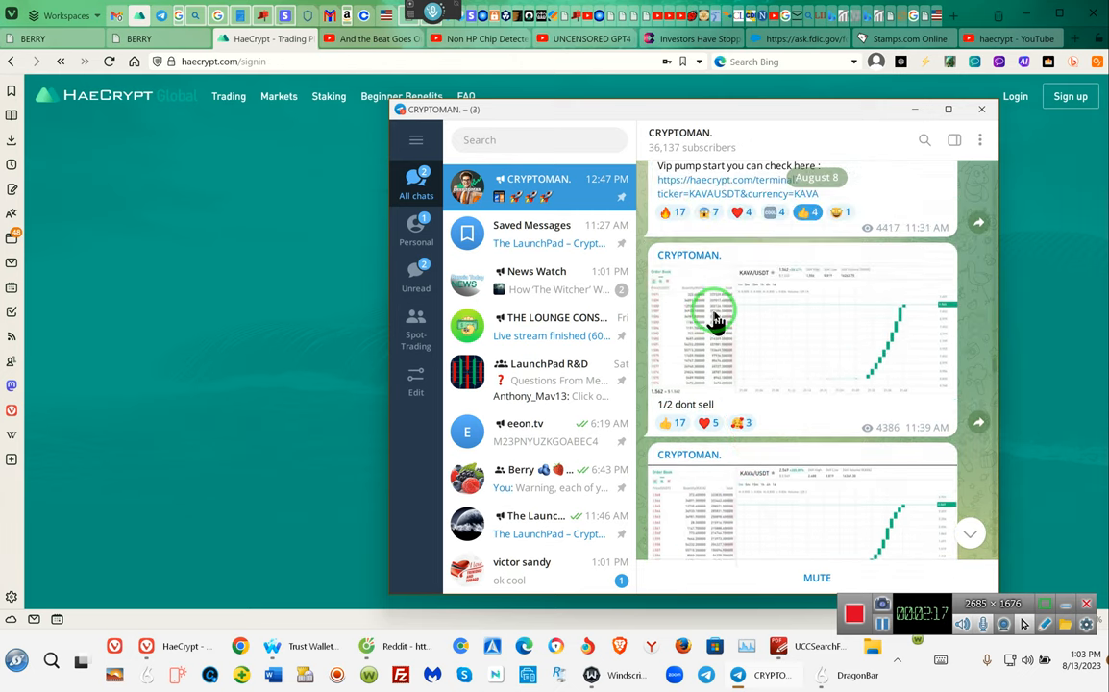
Scroll forward through the KAVA/USDT sell posts toward the CHZ/USDT pump posts
{"action": "scroll", "scroll_direction": "down", "scroll_amount": 3}
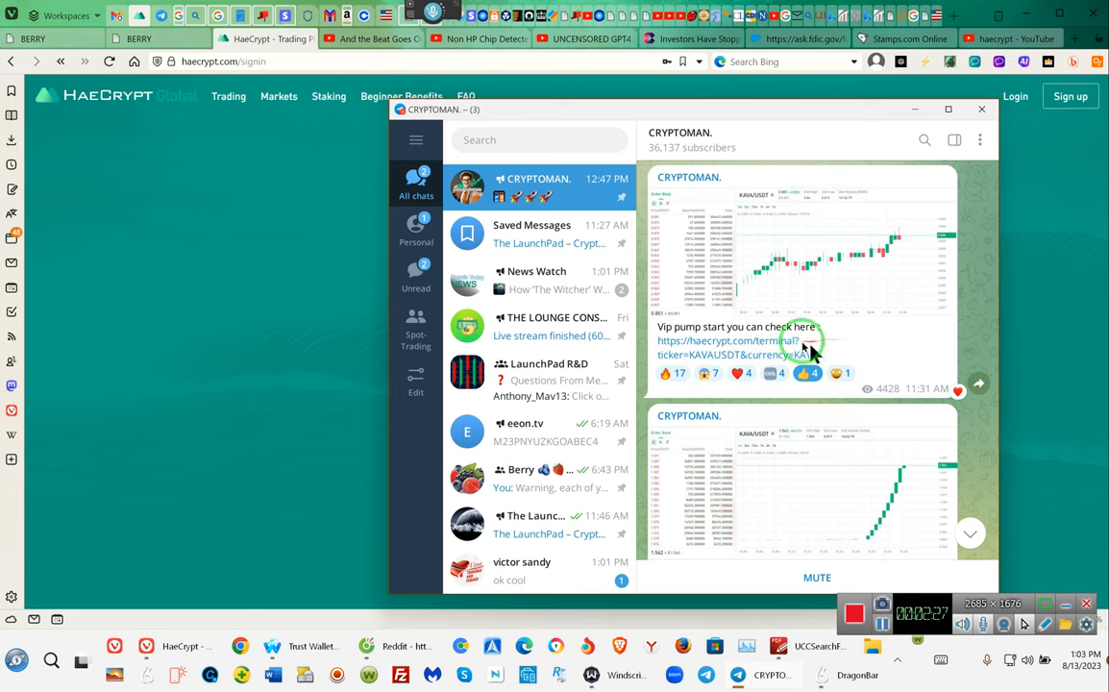
{"action": "mouse_move", "coordinate": [788, 418]}
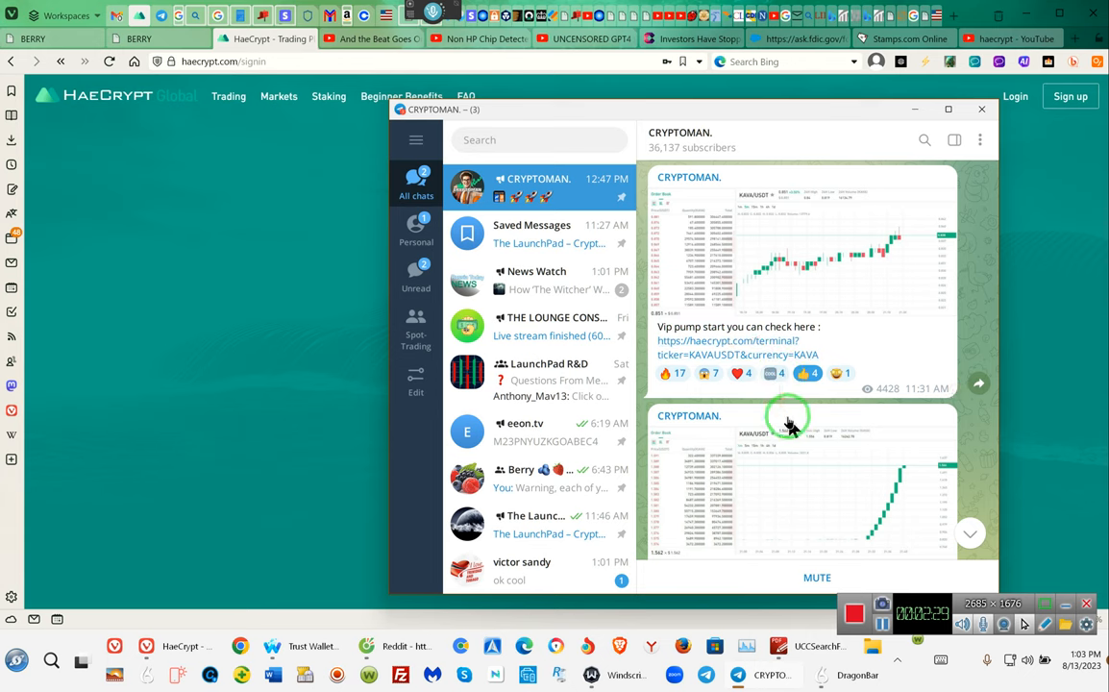
{"action": "scroll", "scroll_direction": "down", "scroll_amount": 3}
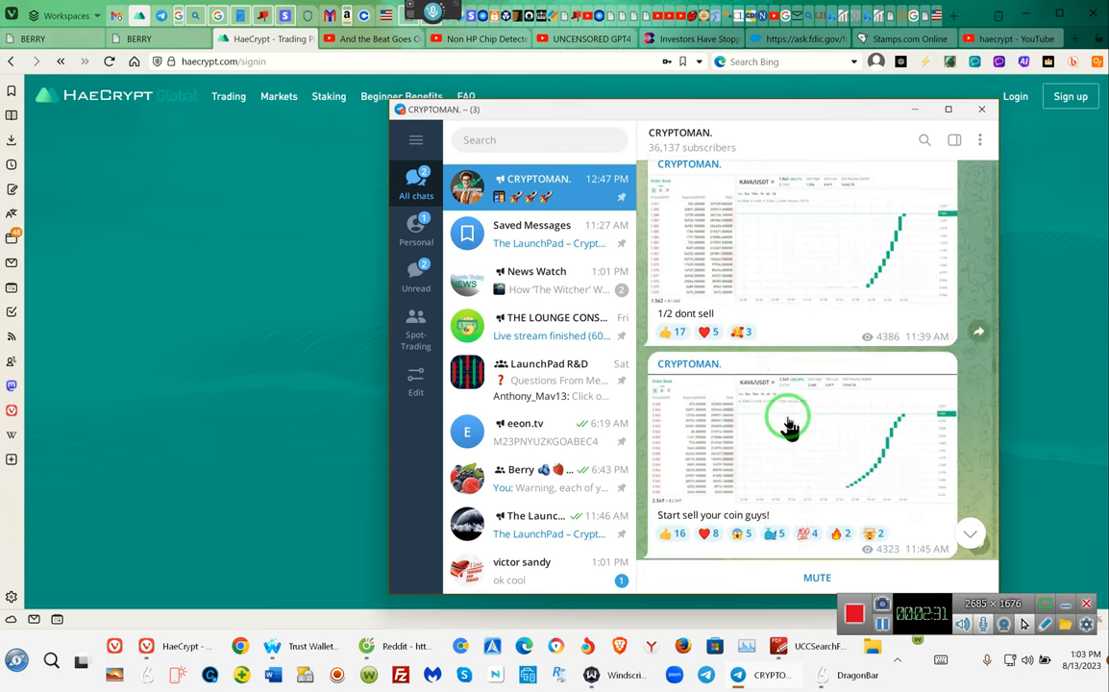
{"action": "scroll", "scroll_direction": "down", "scroll_amount": 3}
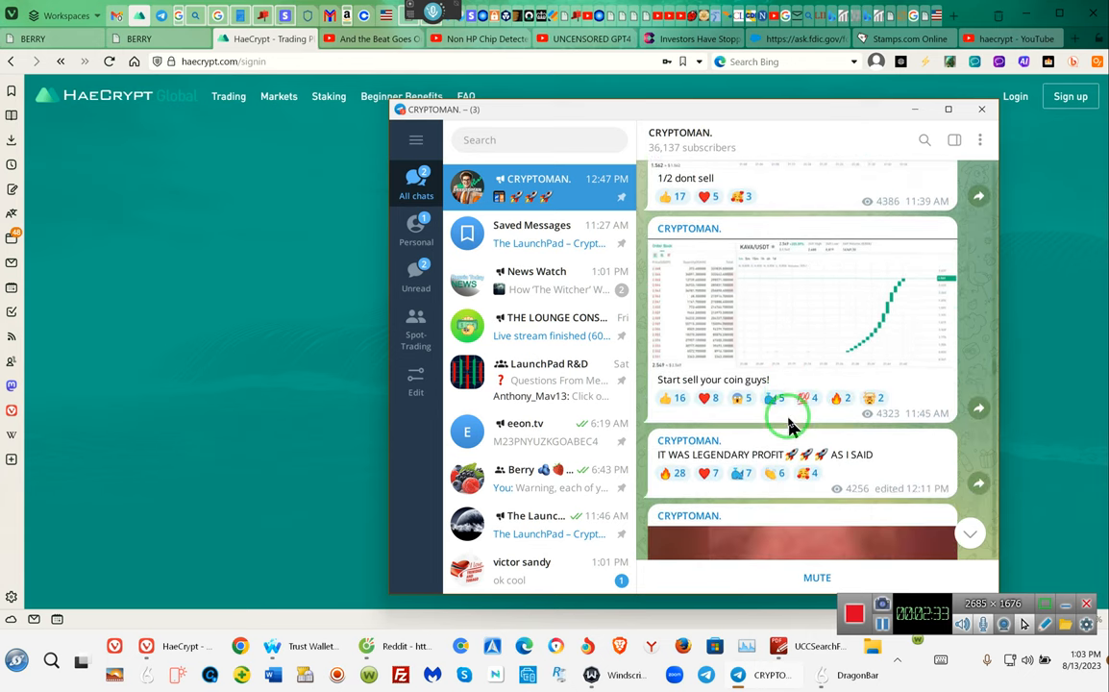
{"action": "scroll", "scroll_direction": "down", "scroll_amount": 3}
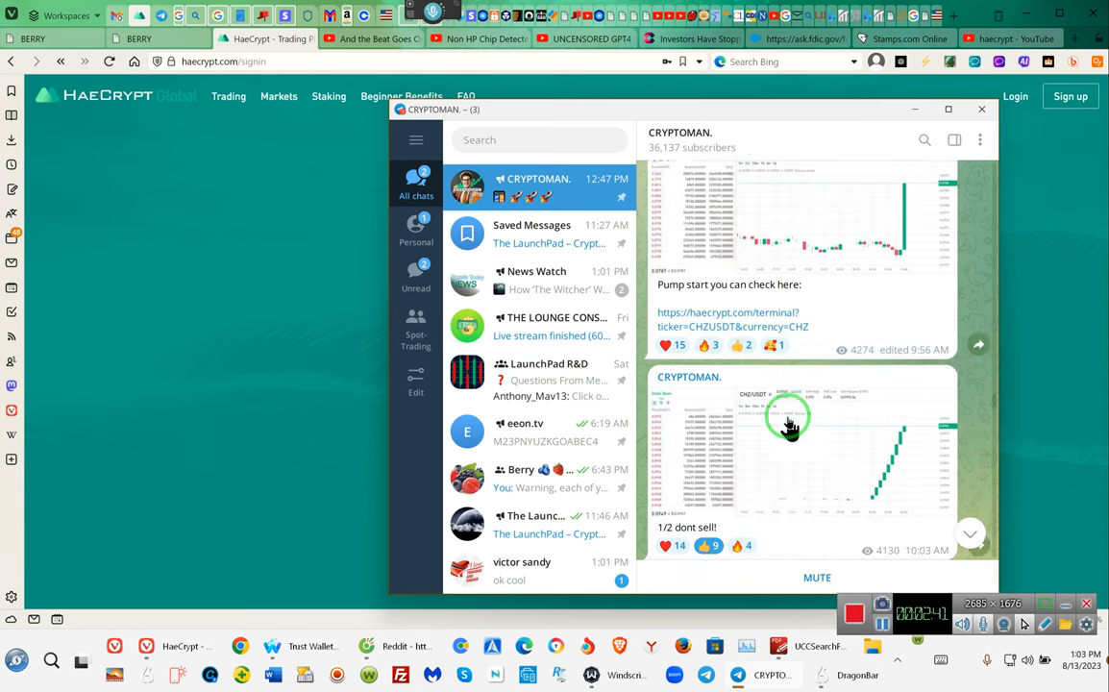
{"action": "scroll", "scroll_direction": "down", "scroll_amount": 3}
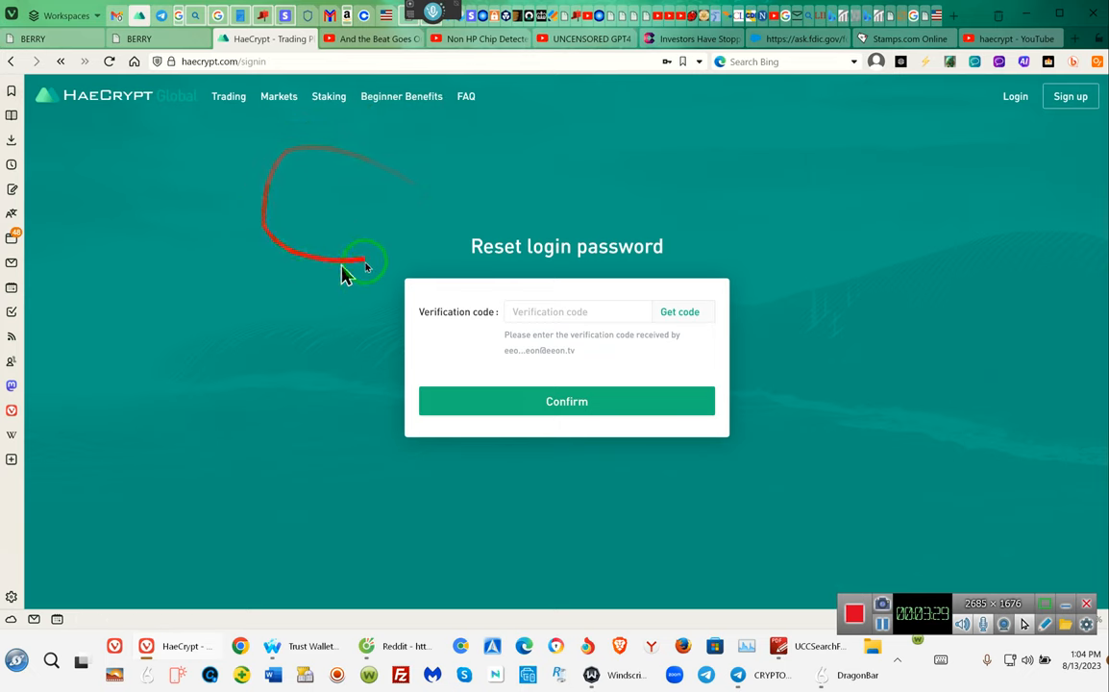
{"action": "mouse_move", "coordinate": [427, 308]}
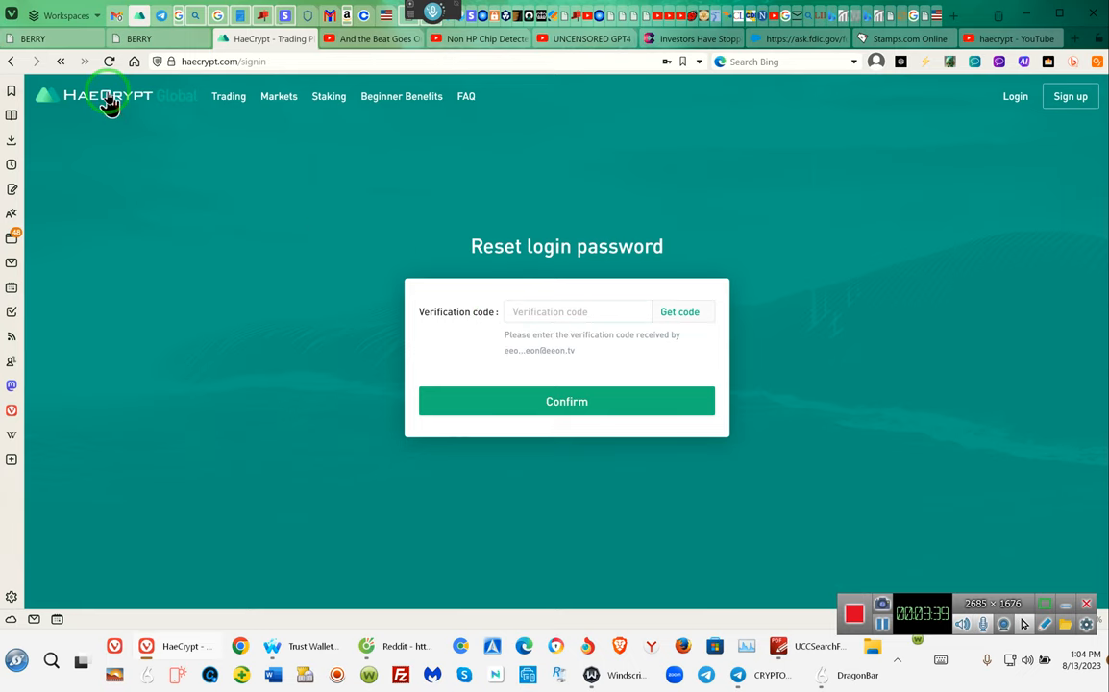
Return to the HaeCrypt Global welcome page with BTC, ETH, LTC and BCH tickers
{"action": "left_click", "coordinate": [106, 99]}
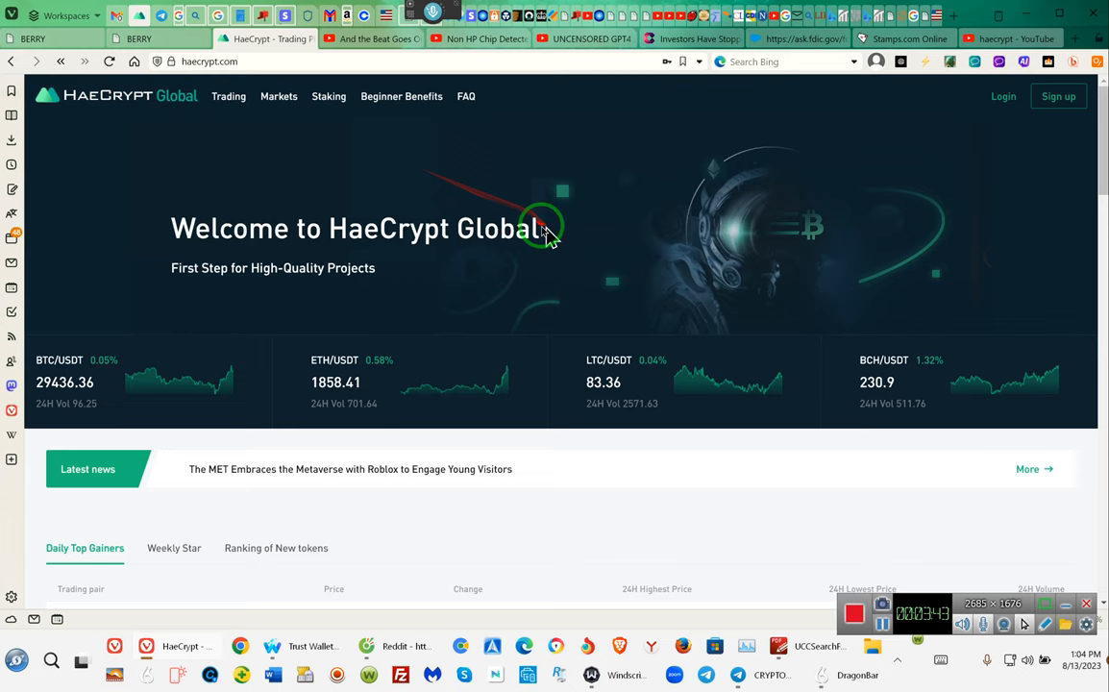
{"action": "mouse_move", "coordinate": [454, 500]}
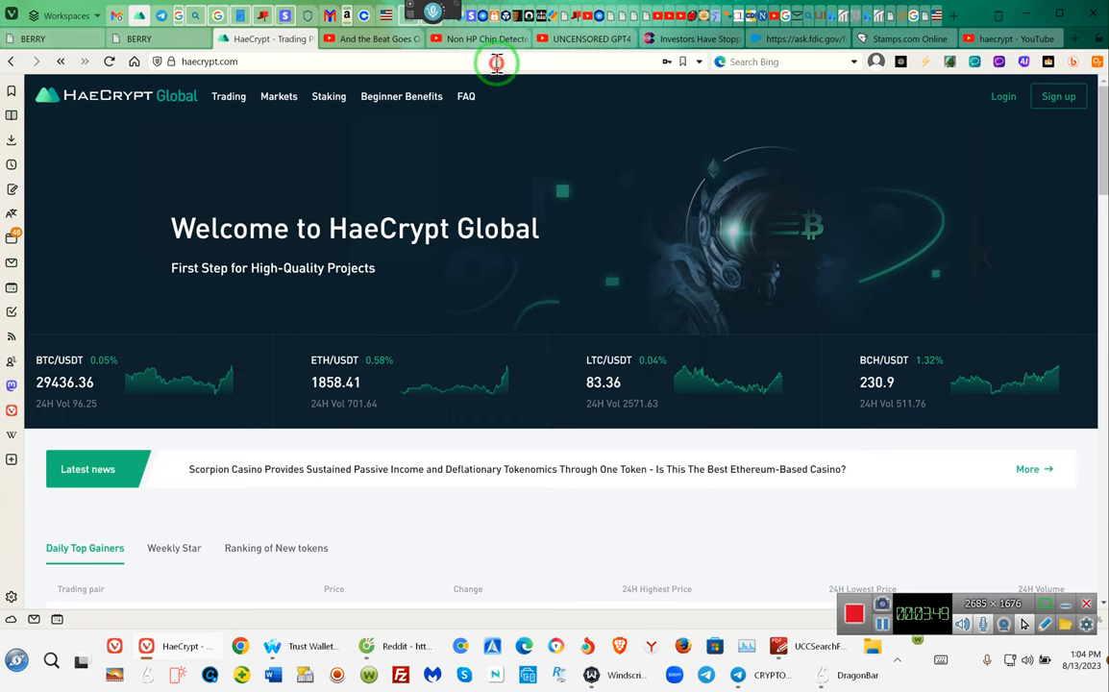
Navigate Vivaldi to fastxbit.com, which shows 'This site can't be reached'
{"action": "left_click", "coordinate": [394, 59]}
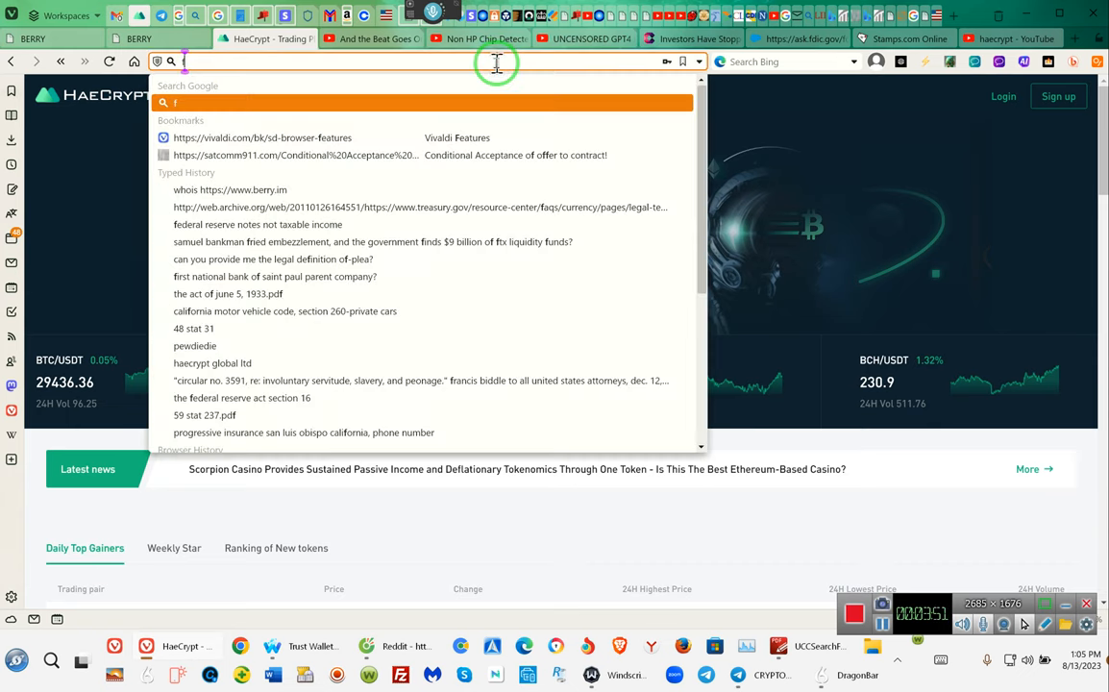
{"action": "type", "text": "fasr"}
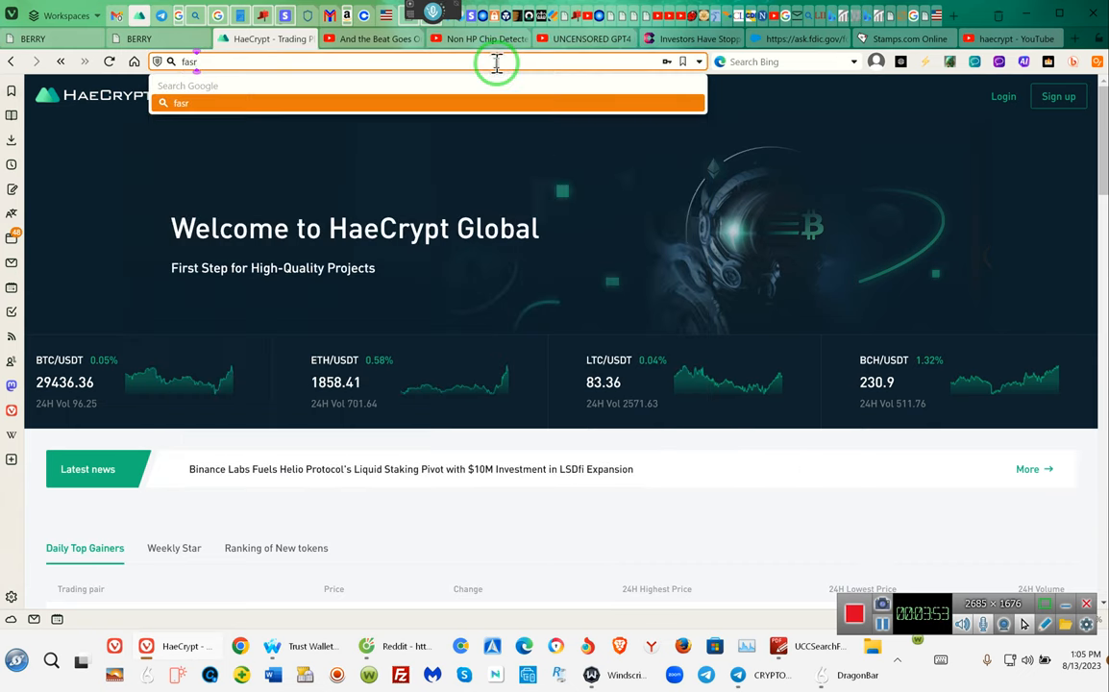
{"action": "key", "text": "Backspace"}
{"action": "type", "text": "txbit"}
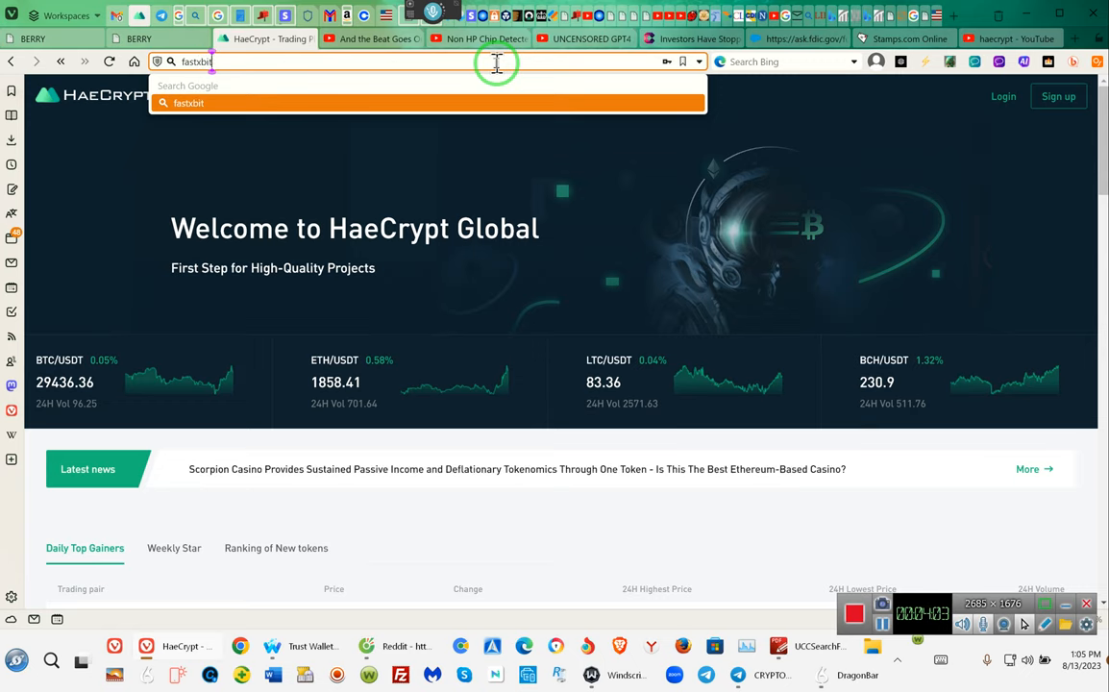
{"action": "type", "text": ".com"}
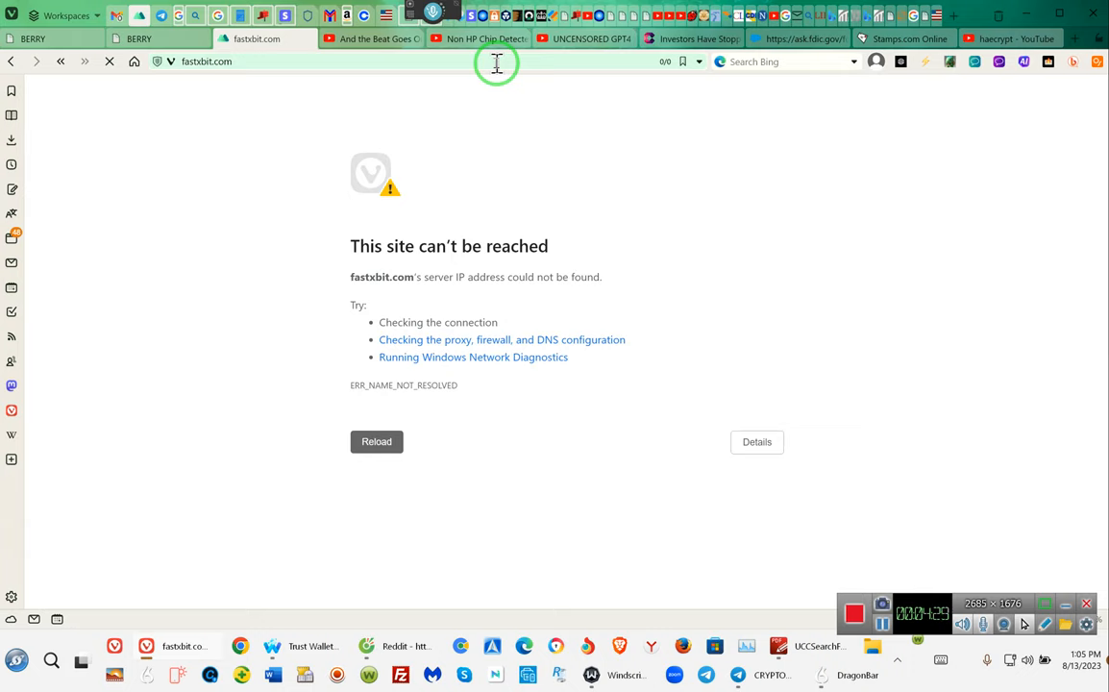
Edit the address field down to Fastxbit.com to prepare a Google search
{"action": "left_click", "coordinate": [102, 72]}
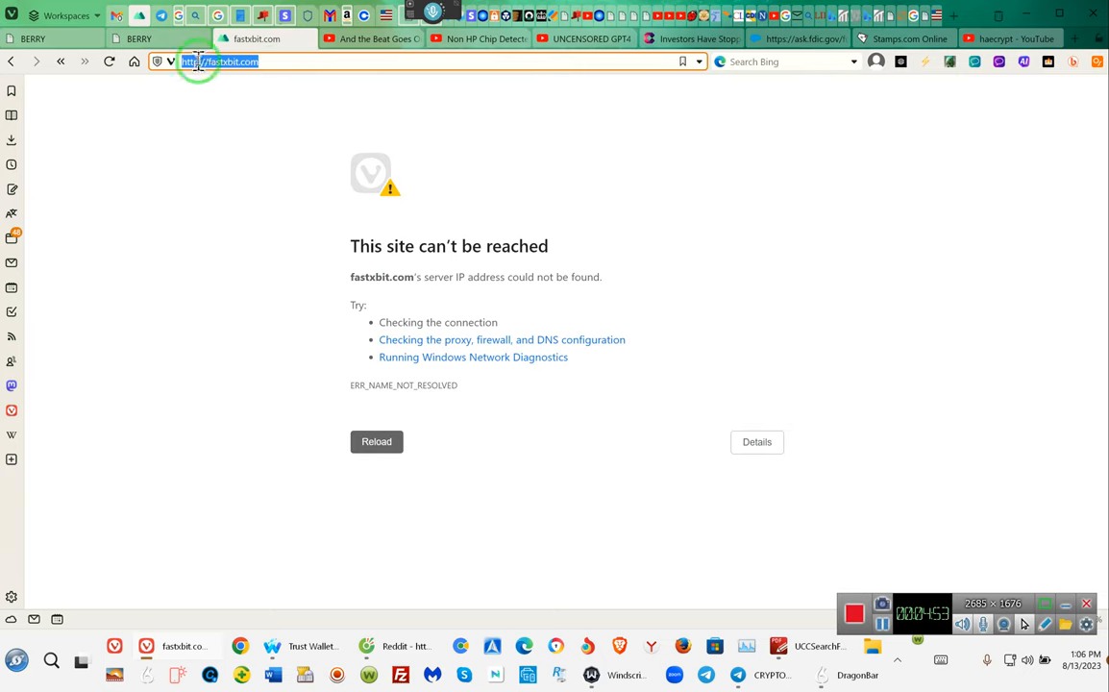
{"action": "left_click", "coordinate": [205, 64]}
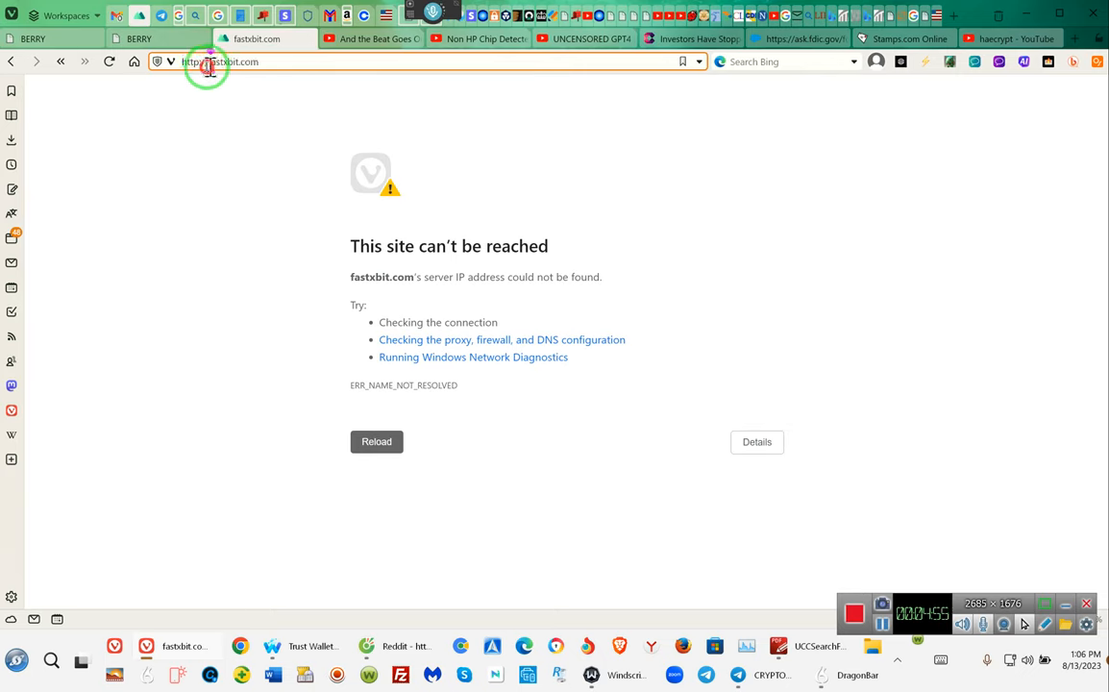
{"action": "left_click", "coordinate": [207, 62]}
{"action": "type", "text": "F"}
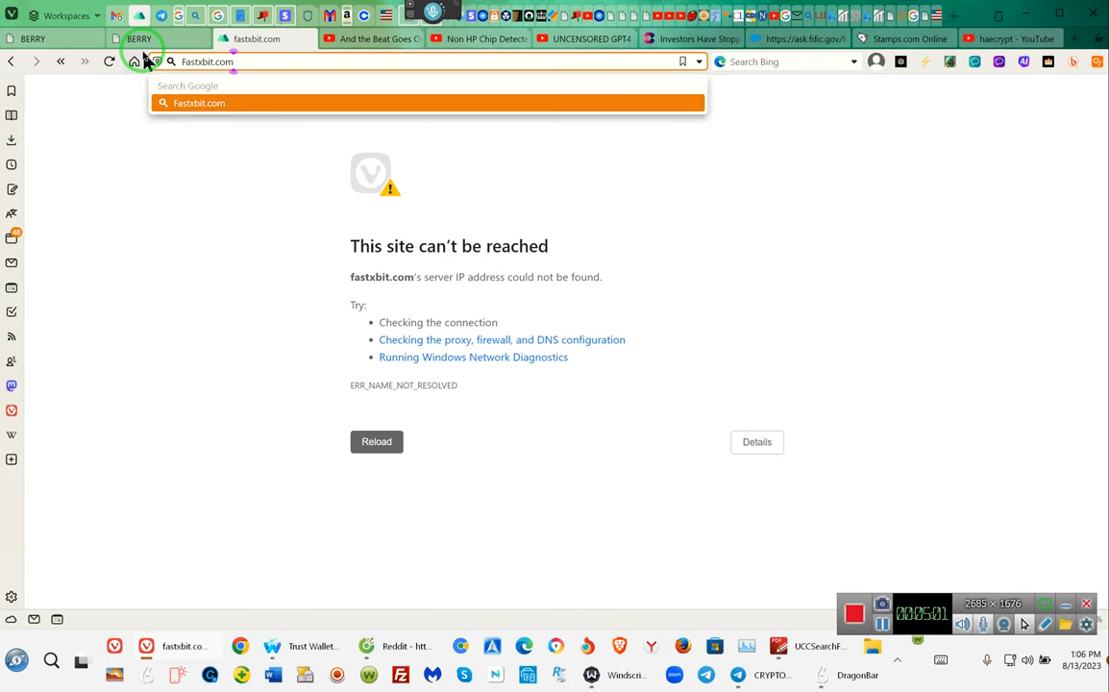
Search Google for Fastxbit.com, review the scam-review results, and open the Reddit scam-exchange post
{"action": "key", "text": "Backspace"}
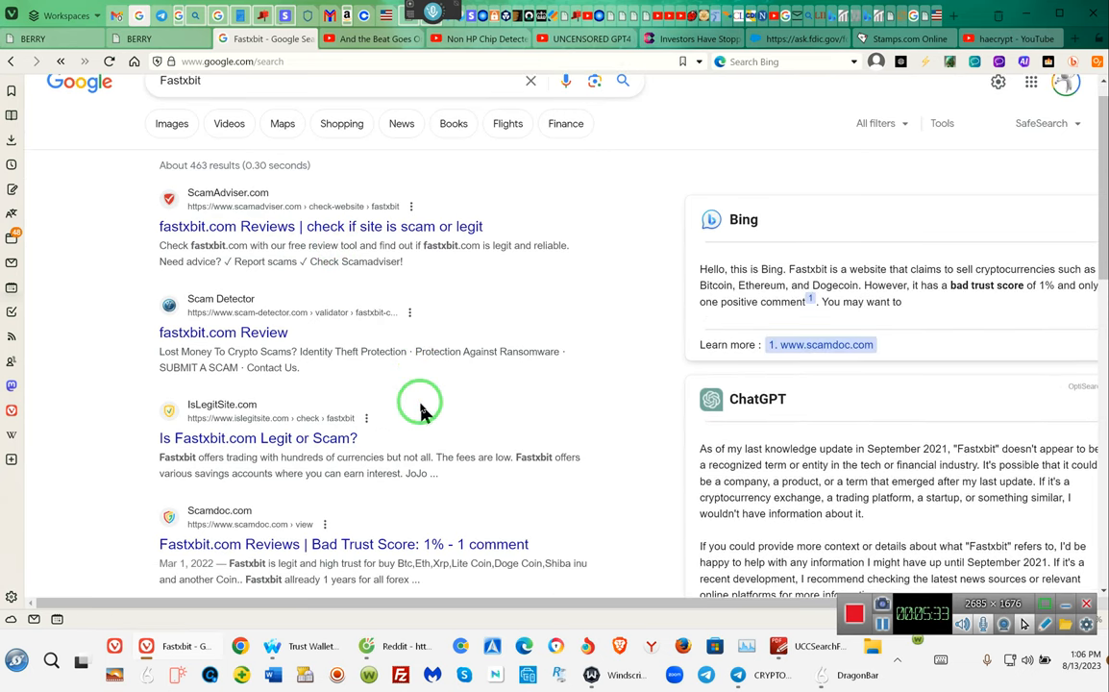
{"action": "scroll", "scroll_direction": "down", "scroll_amount": 3}
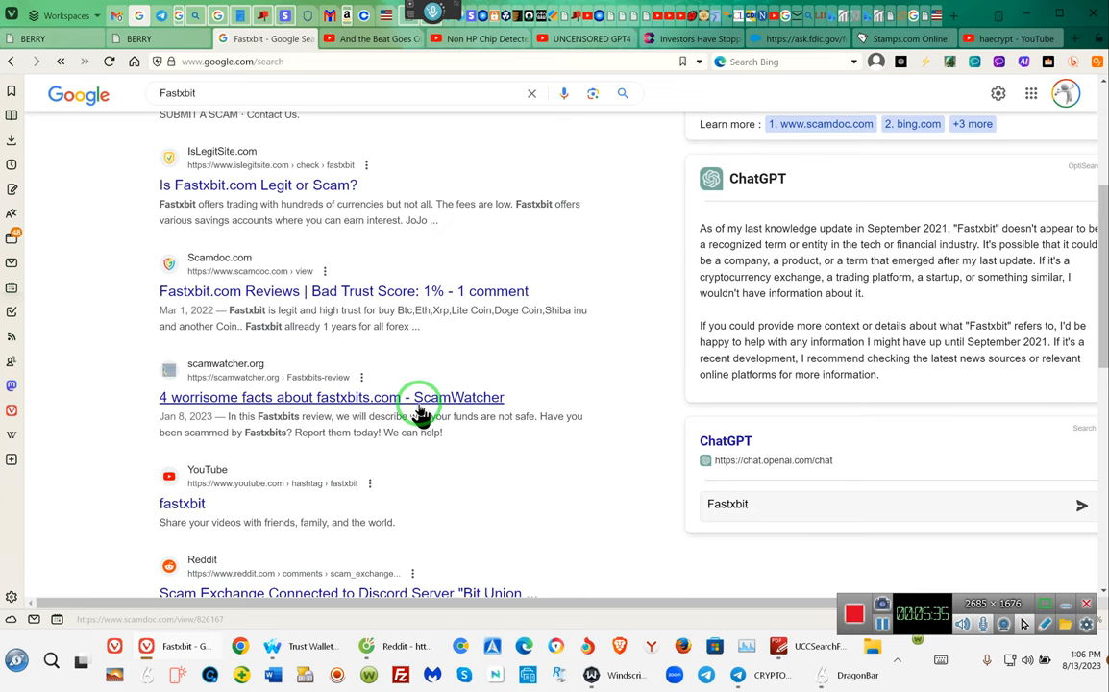
{"action": "mouse_move", "coordinate": [195, 298]}
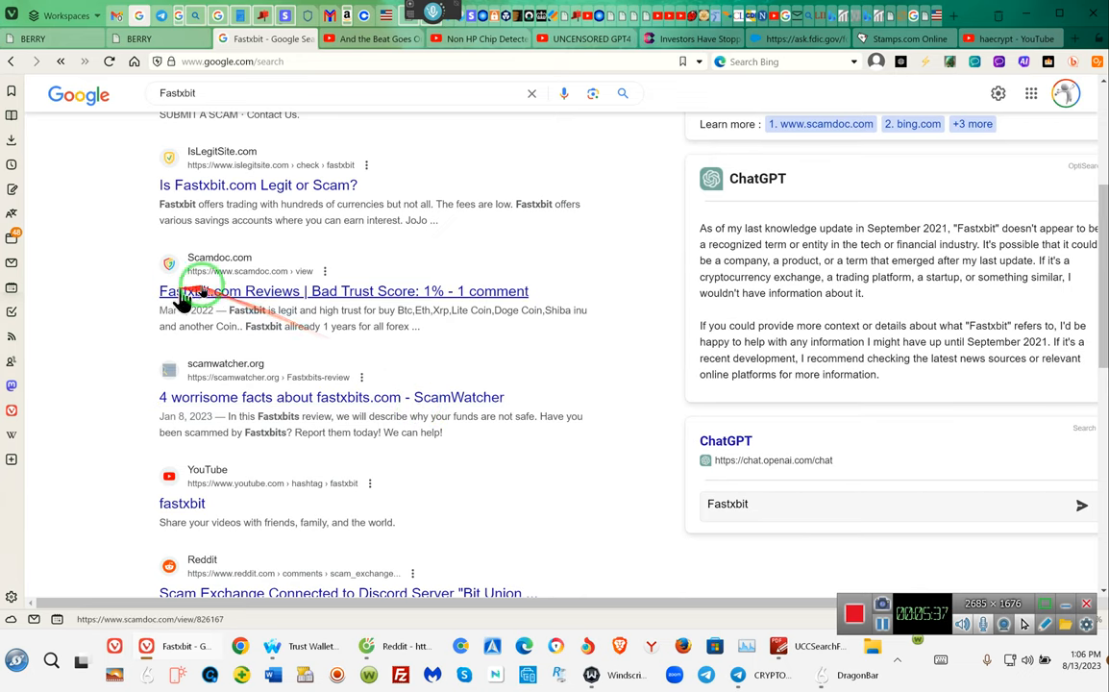
{"action": "mouse_move", "coordinate": [435, 300]}
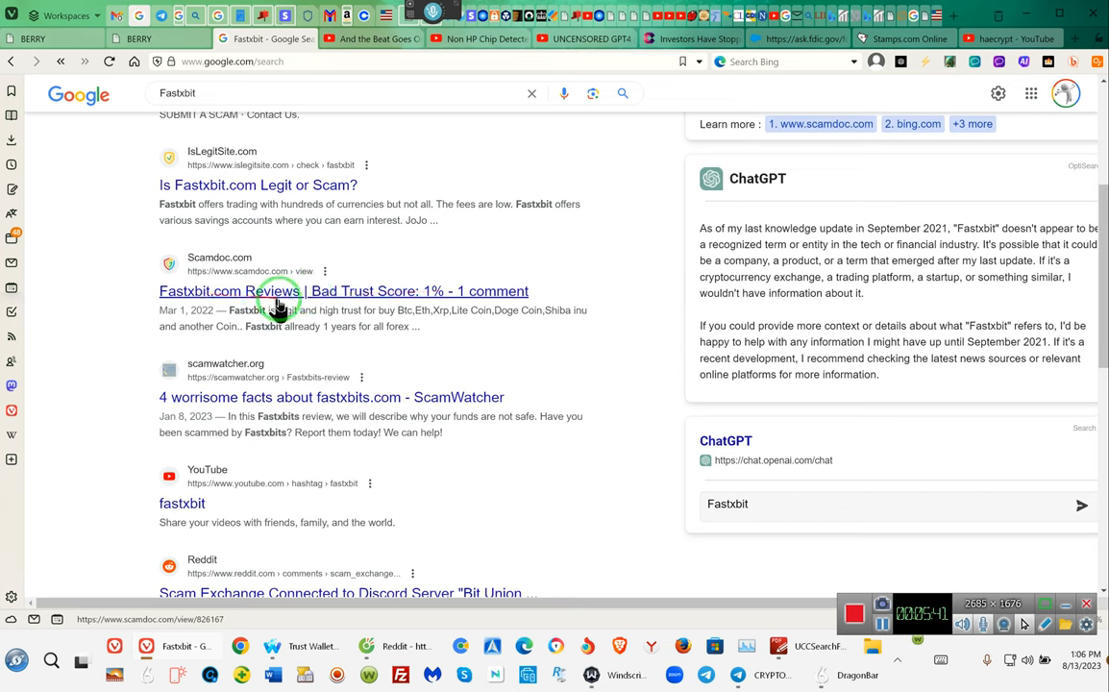
{"action": "mouse_move", "coordinate": [497, 315]}
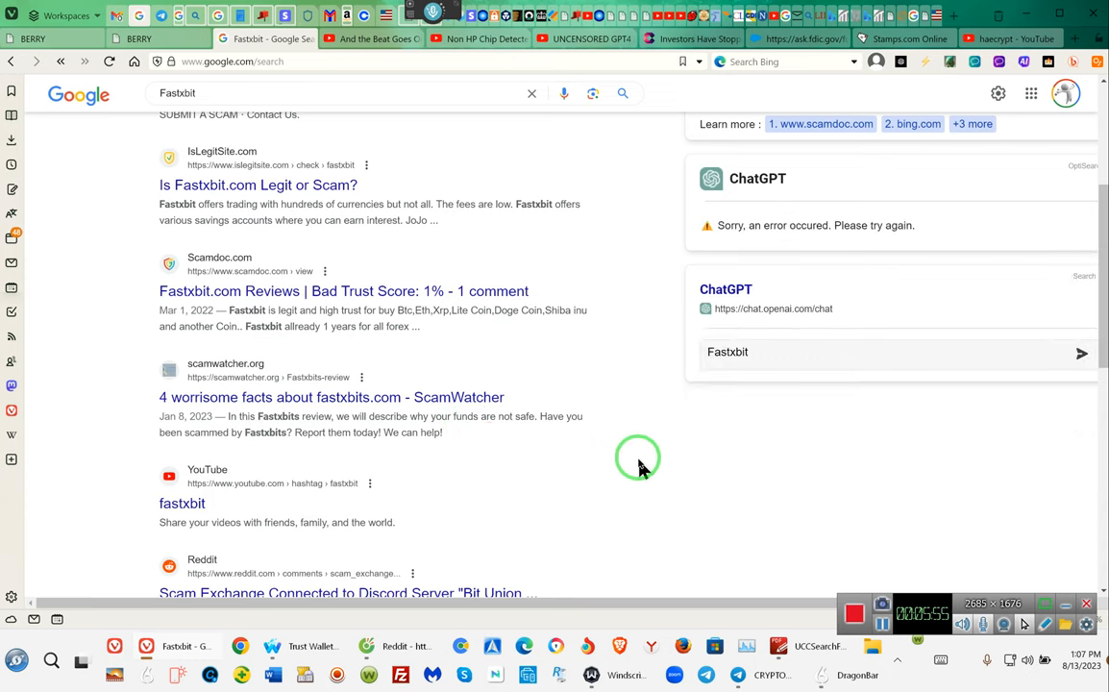
{"action": "mouse_move", "coordinate": [683, 498]}
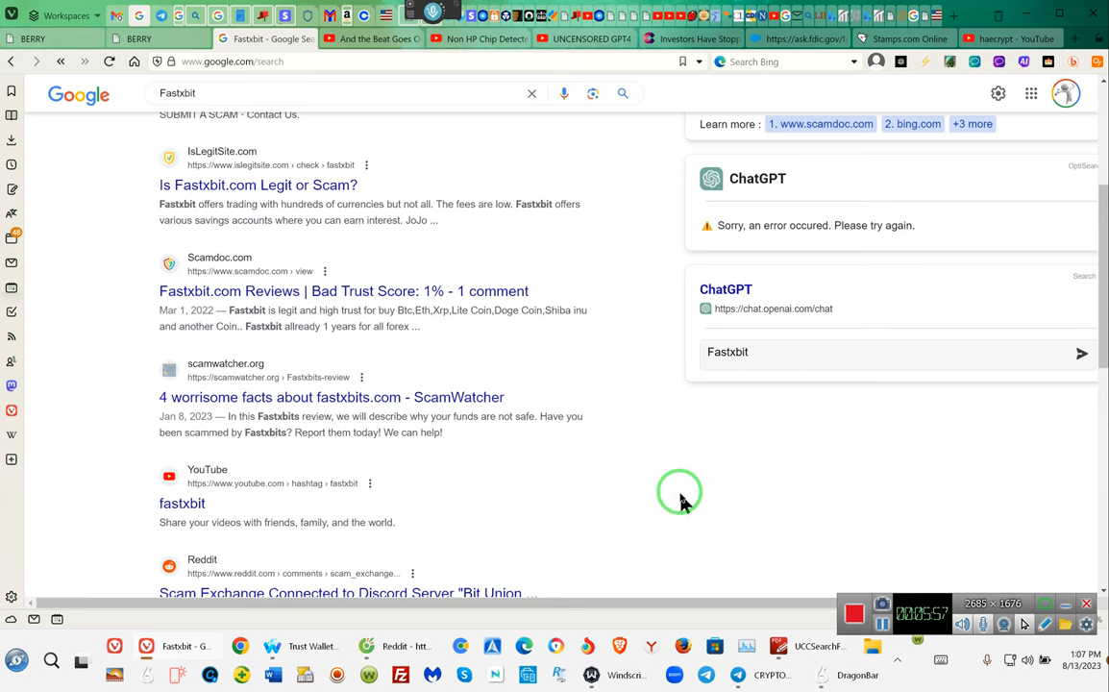
{"action": "scroll", "scroll_direction": "down", "scroll_amount": 3}
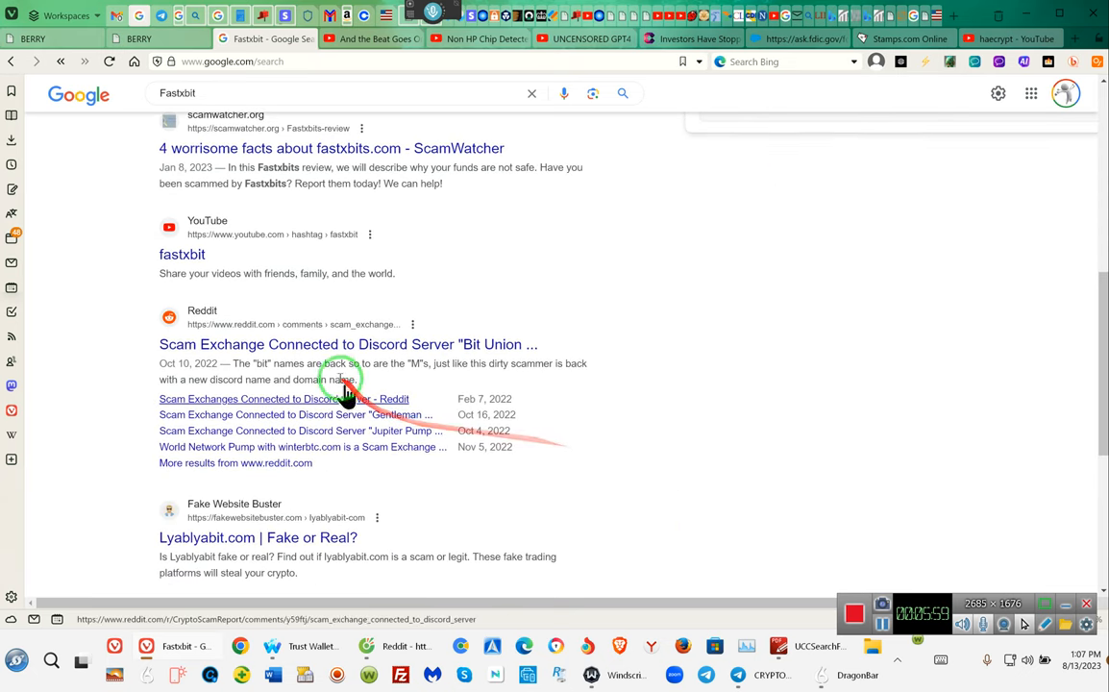
{"action": "left_click", "coordinate": [365, 344]}
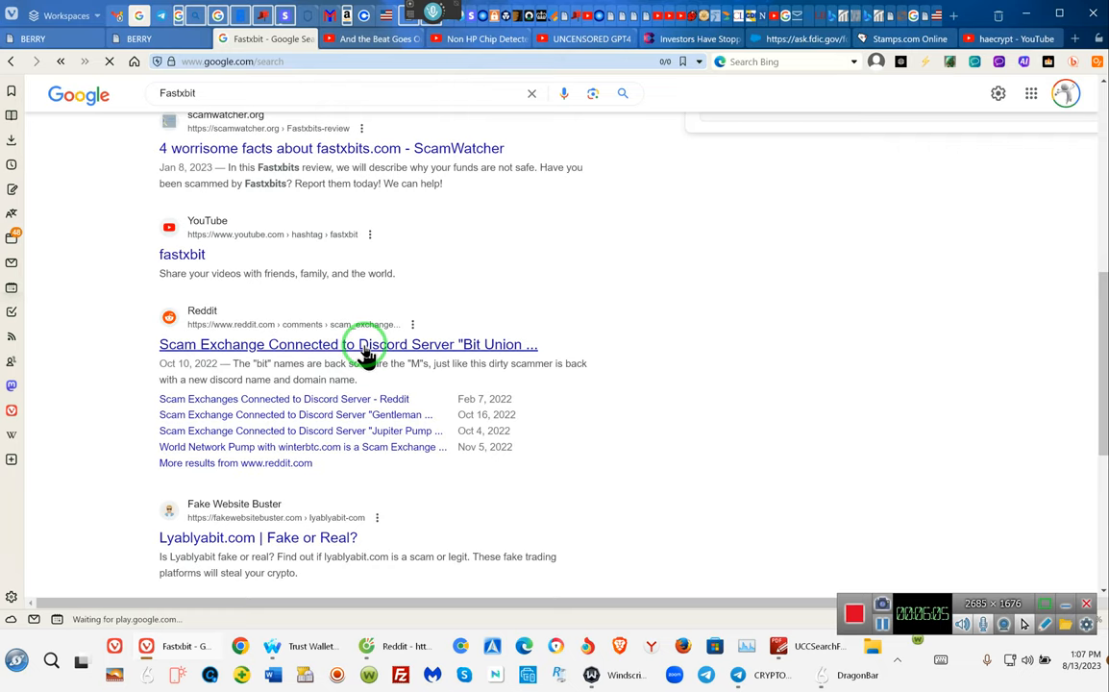
Open the Reddit 'Scam Exchange Connected to Discord Server' post and expand its full text
{"action": "left_click", "coordinate": [350, 344]}
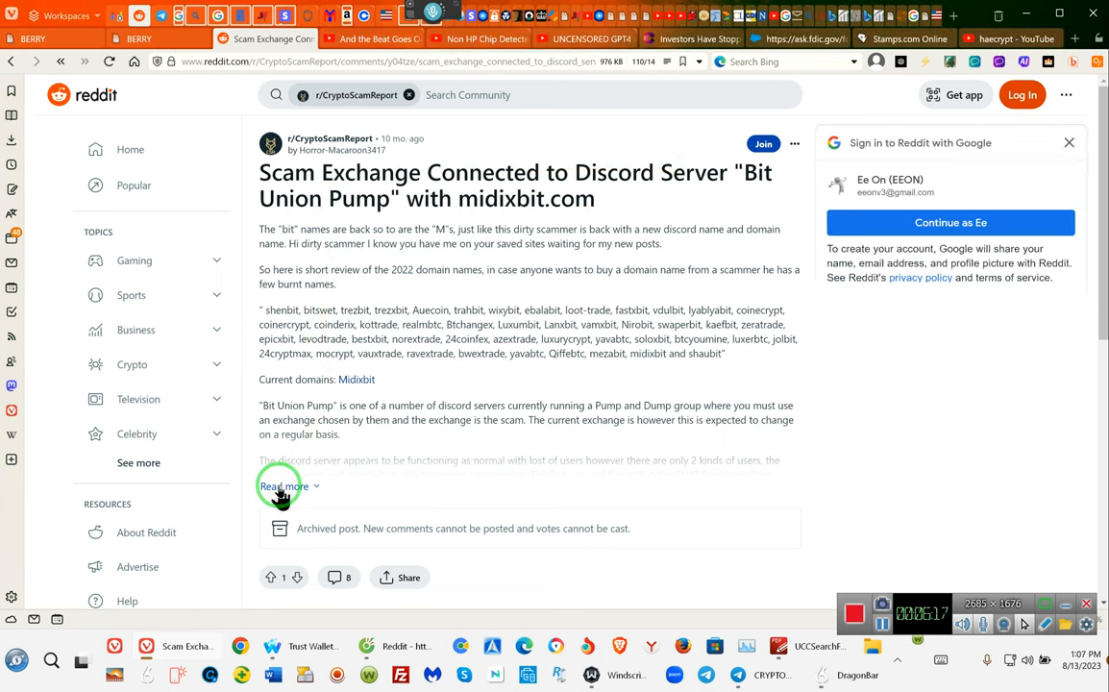
{"action": "left_click", "coordinate": [280, 487]}
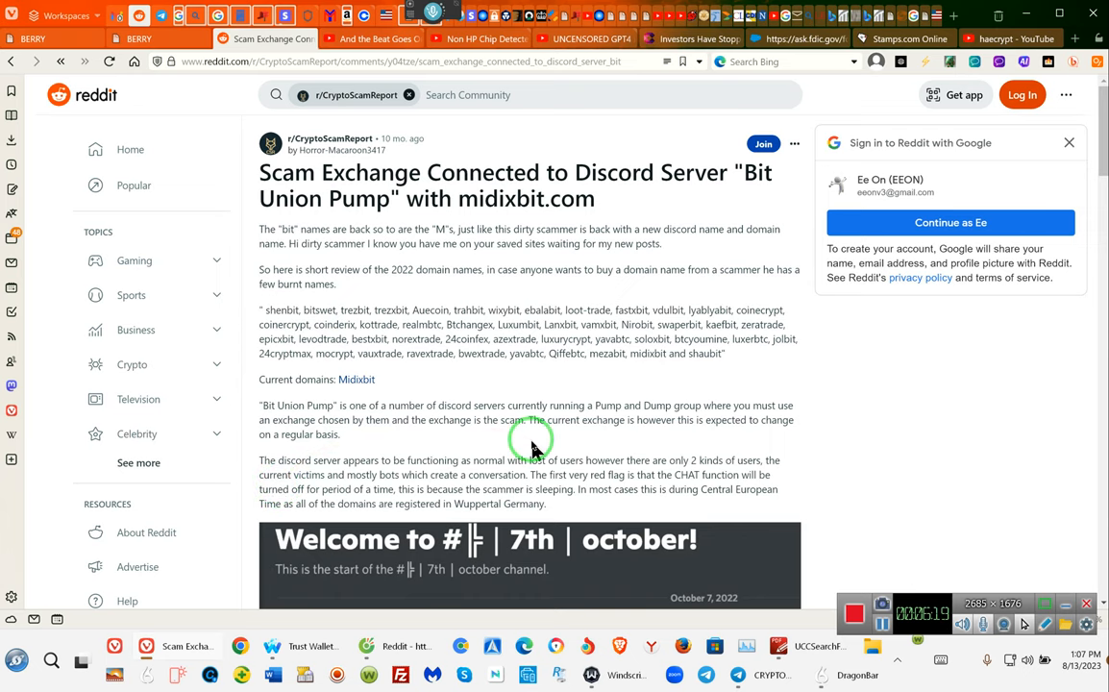
{"action": "scroll", "scroll_direction": "down", "scroll_amount": 3}
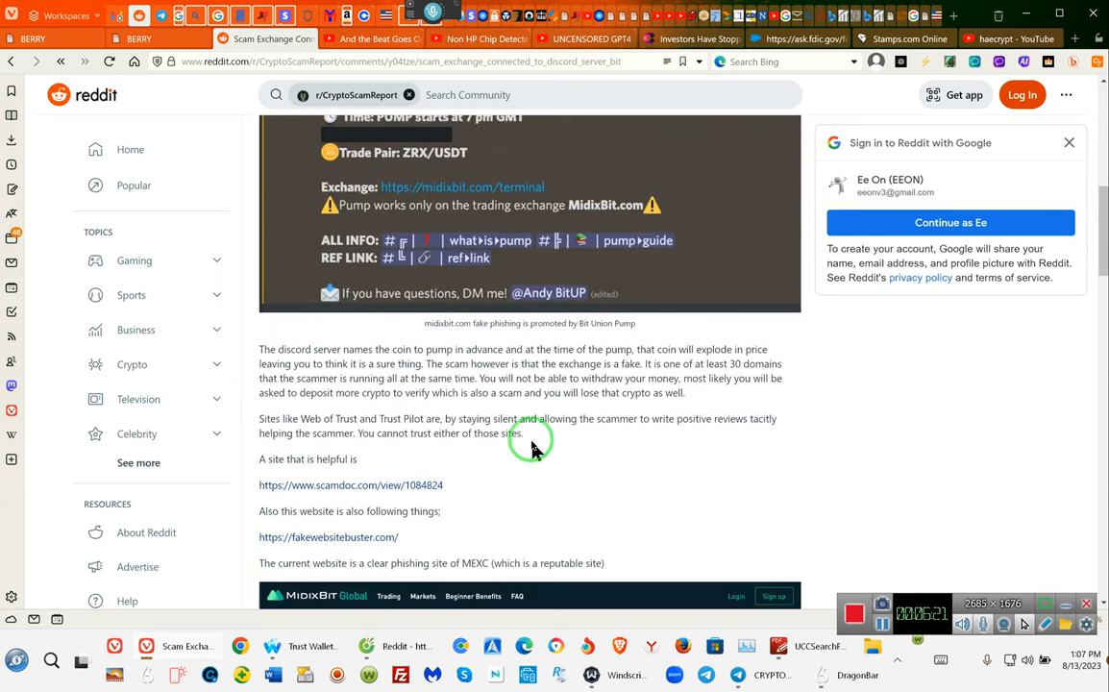
{"action": "scroll", "scroll_direction": "down", "scroll_amount": 3}
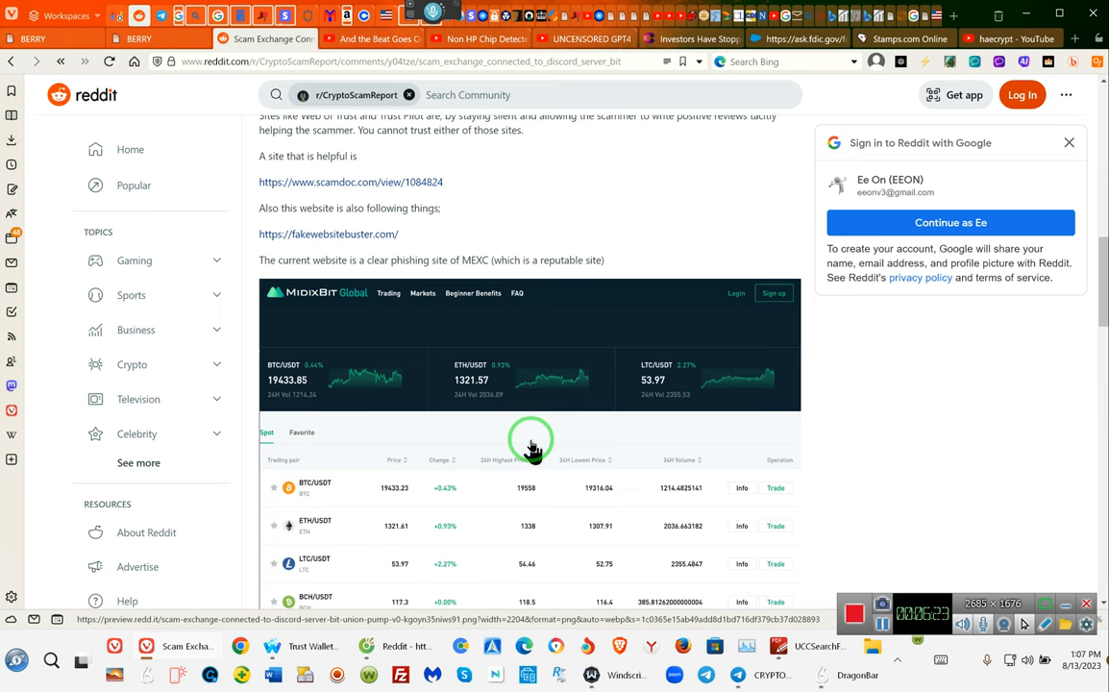
{"action": "scroll", "scroll_direction": "down", "scroll_amount": 3}
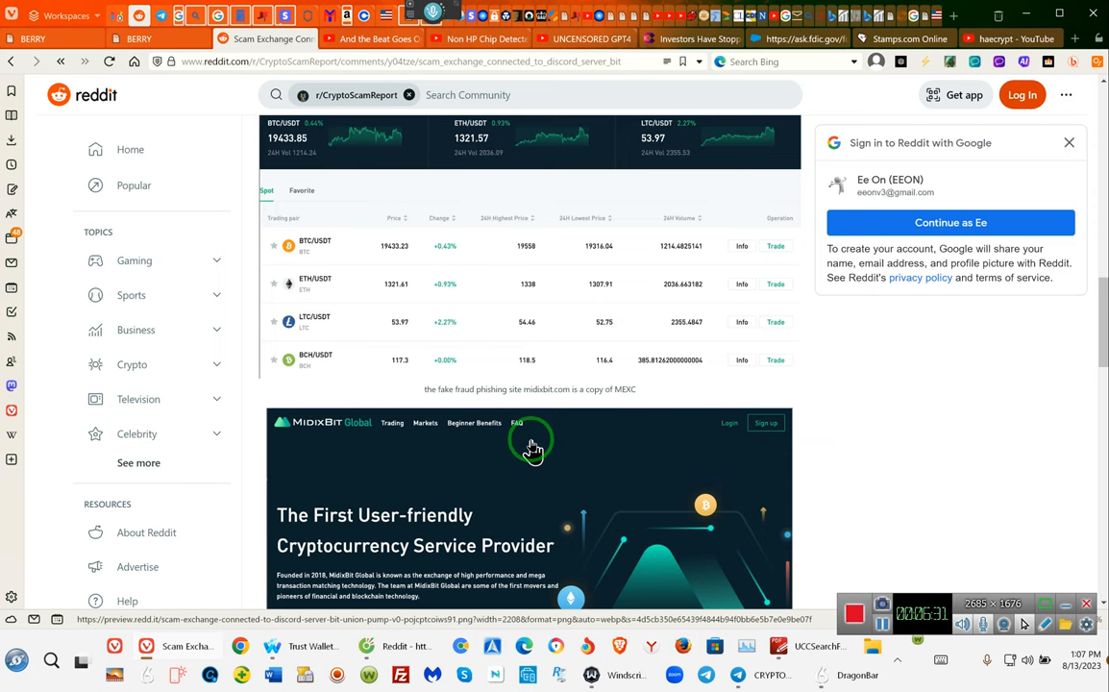
Read through the MidixBit fake-MEXC screenshots, then go back to the Fastxbit results
{"action": "scroll", "scroll_direction": "down", "scroll_amount": 3}
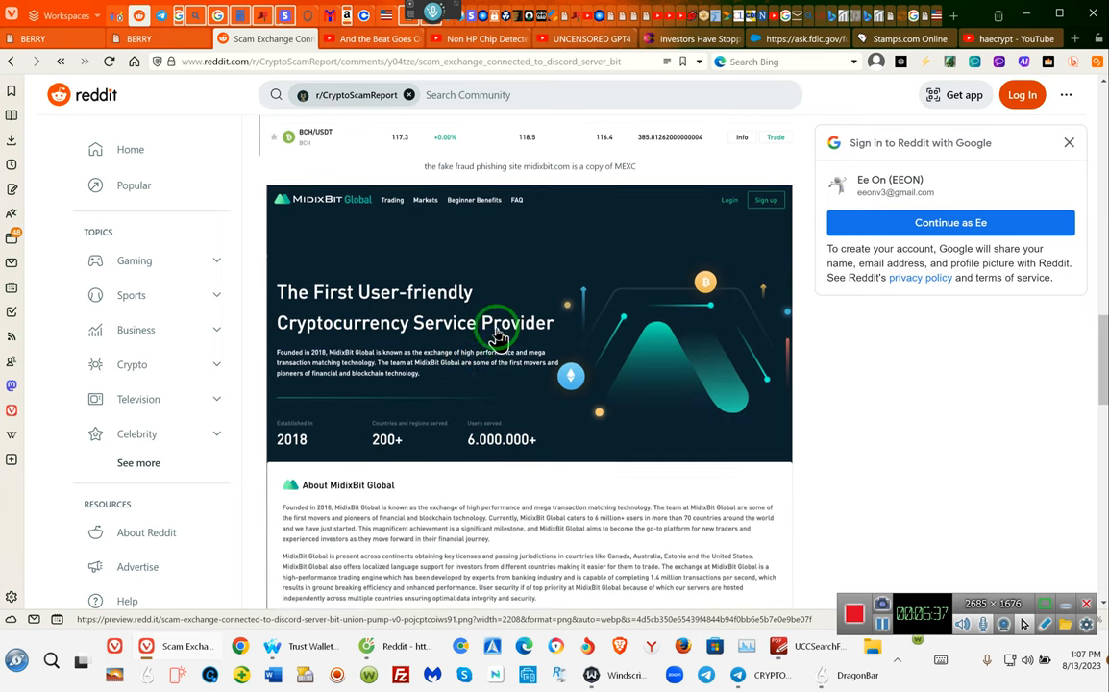
{"action": "scroll", "scroll_direction": "down", "scroll_amount": 3}
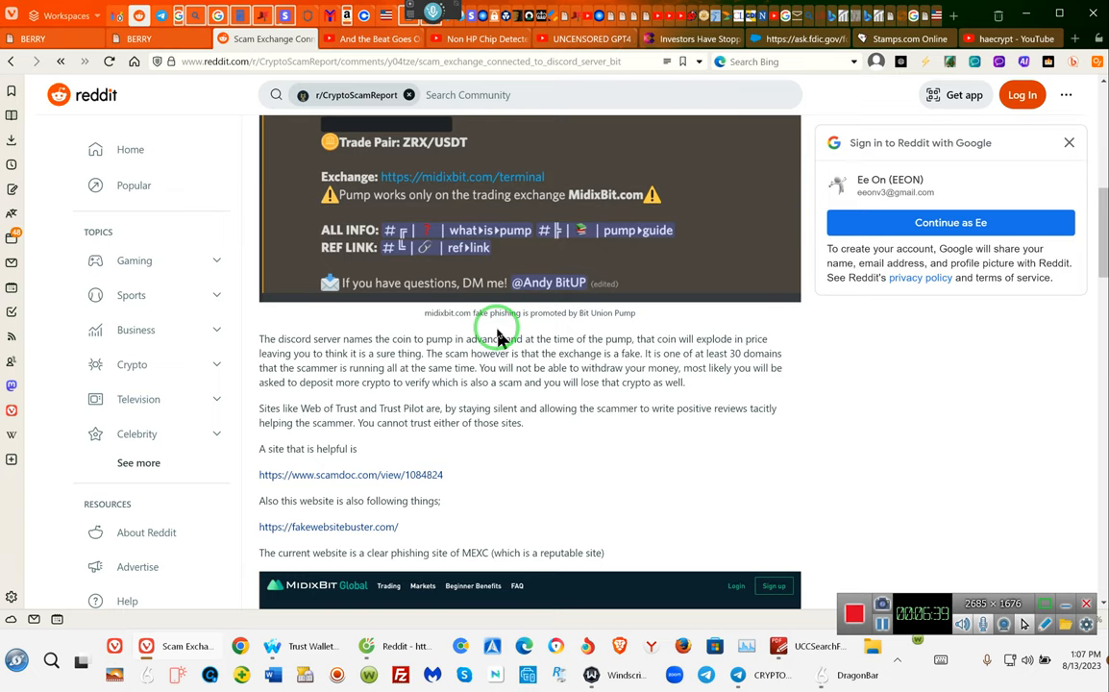
{"action": "scroll", "scroll_direction": "down", "scroll_amount": 3}
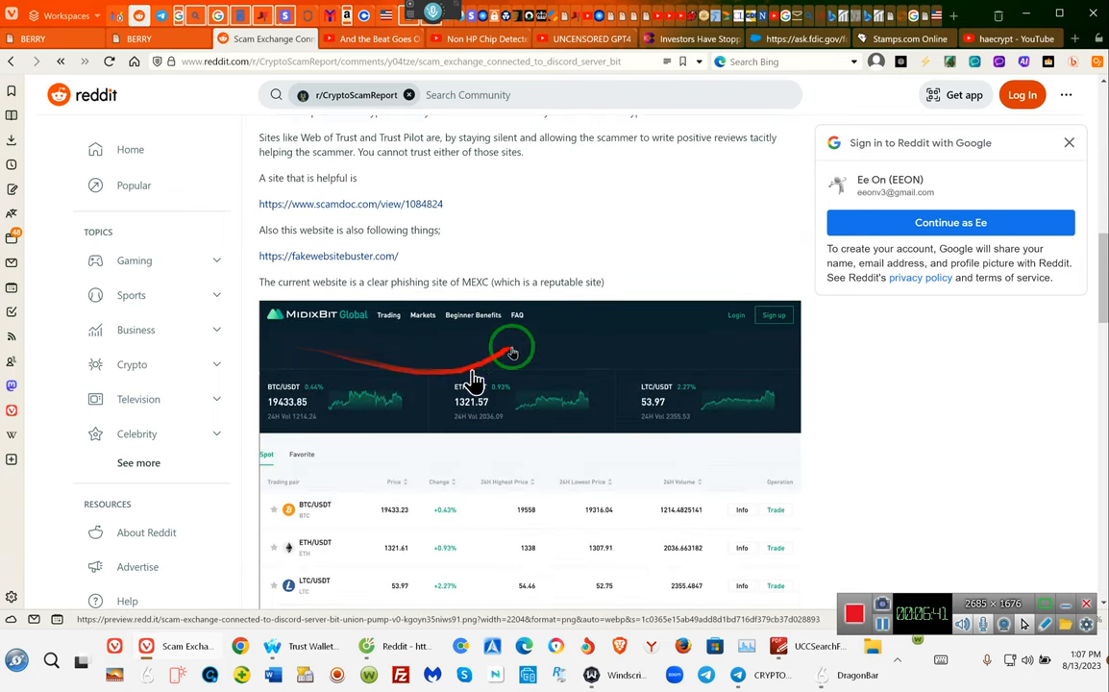
{"action": "scroll", "scroll_direction": "down", "scroll_amount": 3}
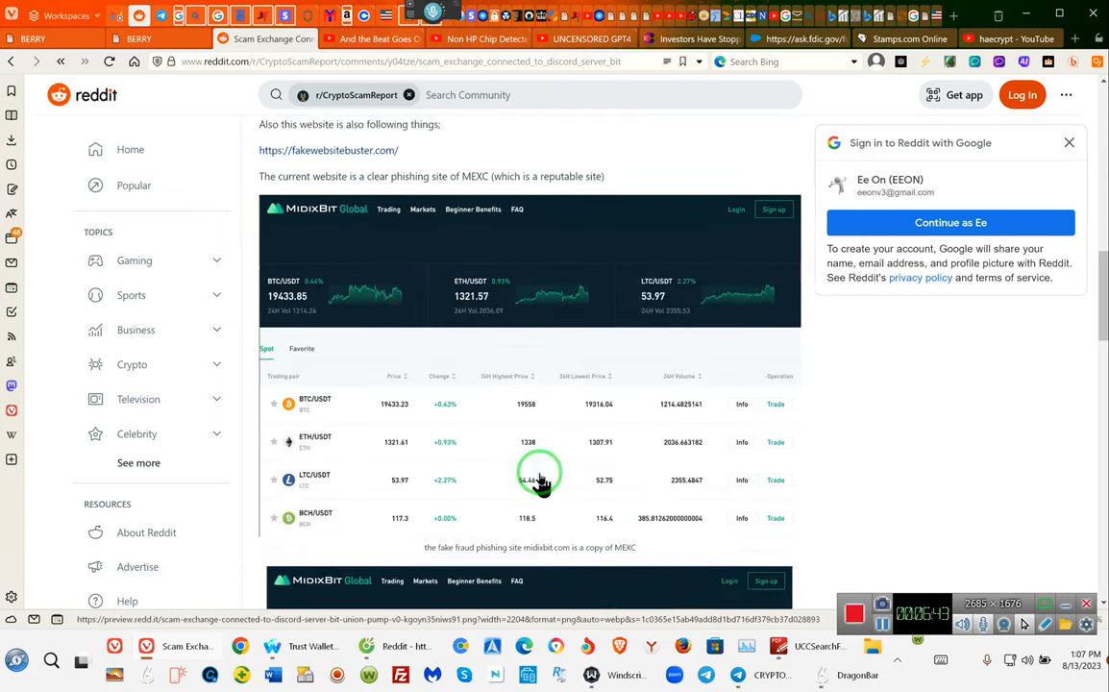
{"action": "scroll", "scroll_direction": "down", "scroll_amount": 3}
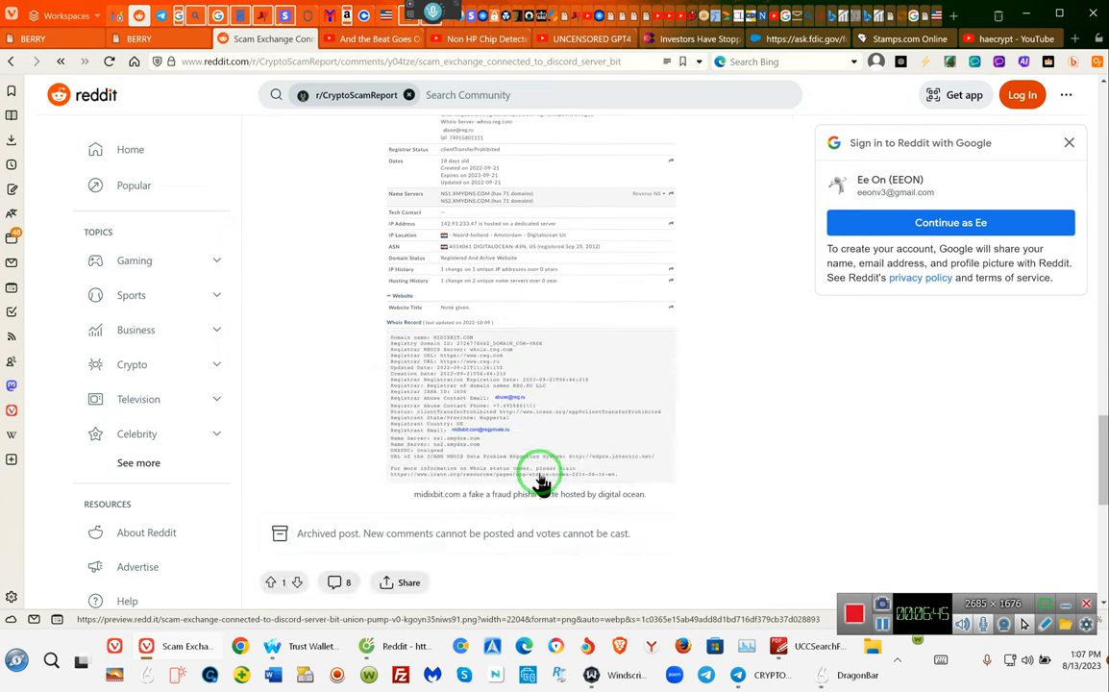
{"action": "scroll", "scroll_direction": "down", "scroll_amount": 3}
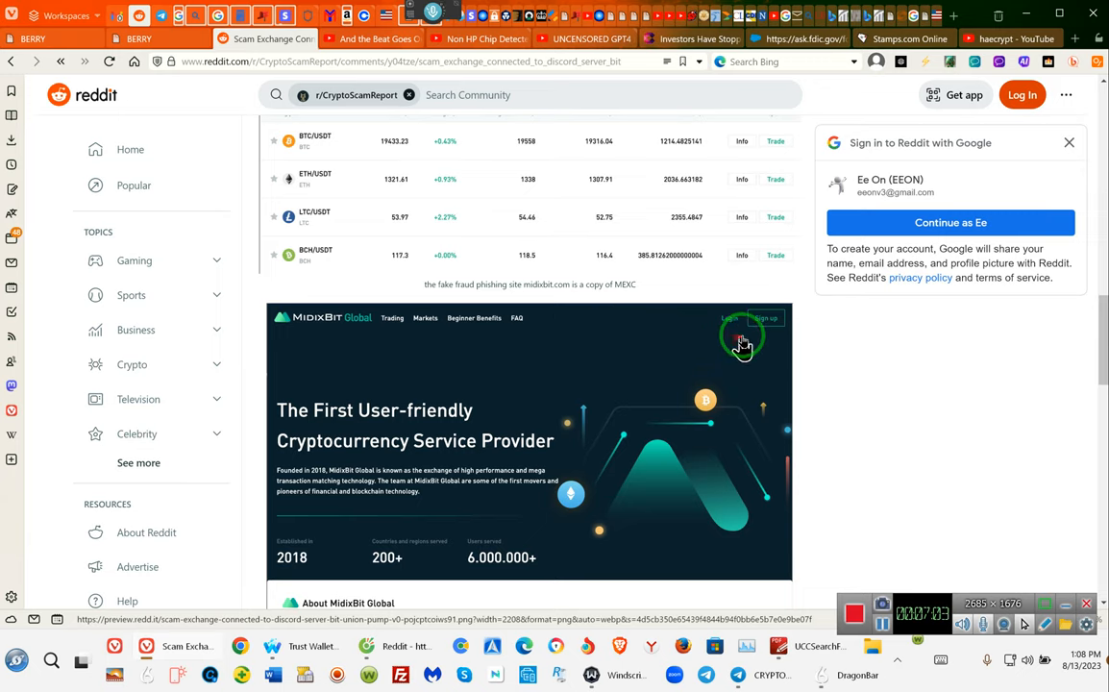
{"action": "mouse_move", "coordinate": [399, 327]}
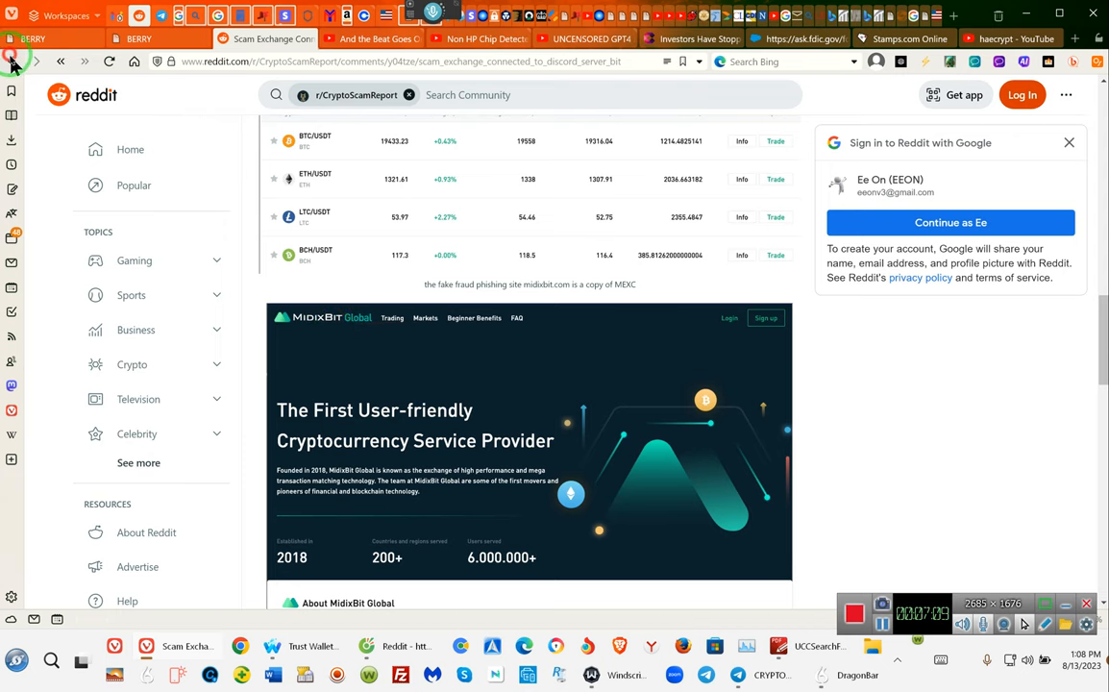
{"action": "left_click", "coordinate": [26, 62]}
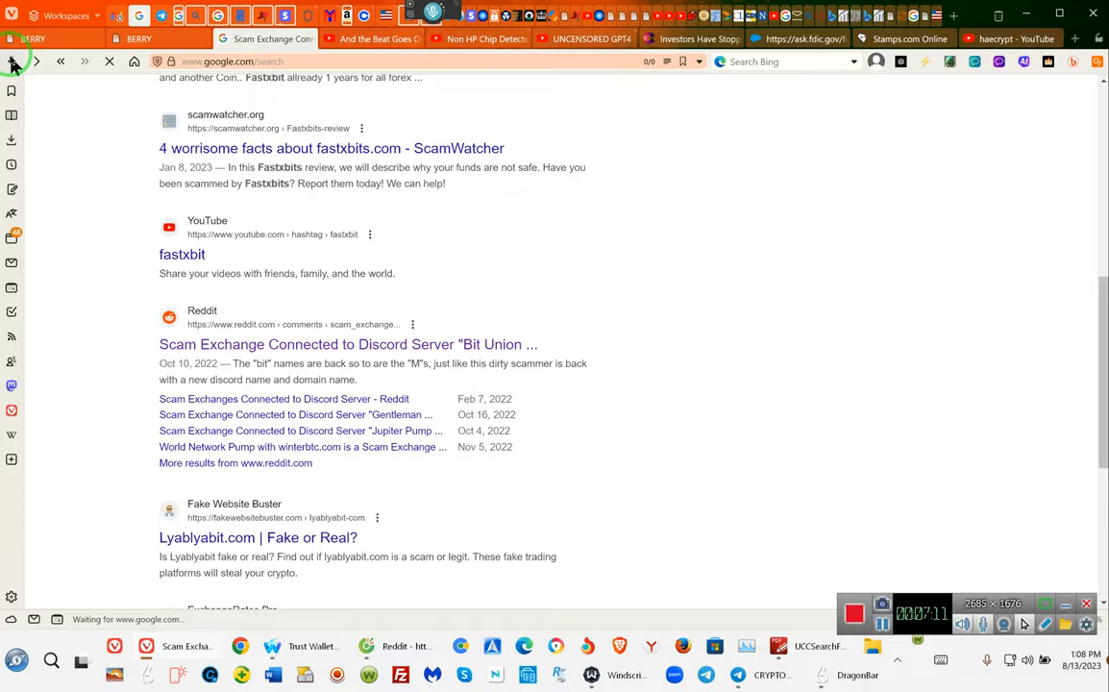